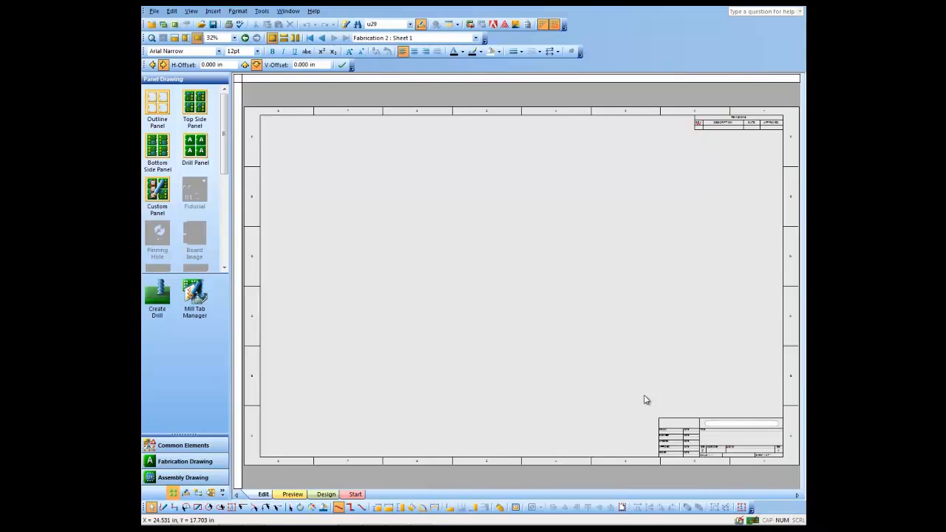
mouse_move(340, 230)
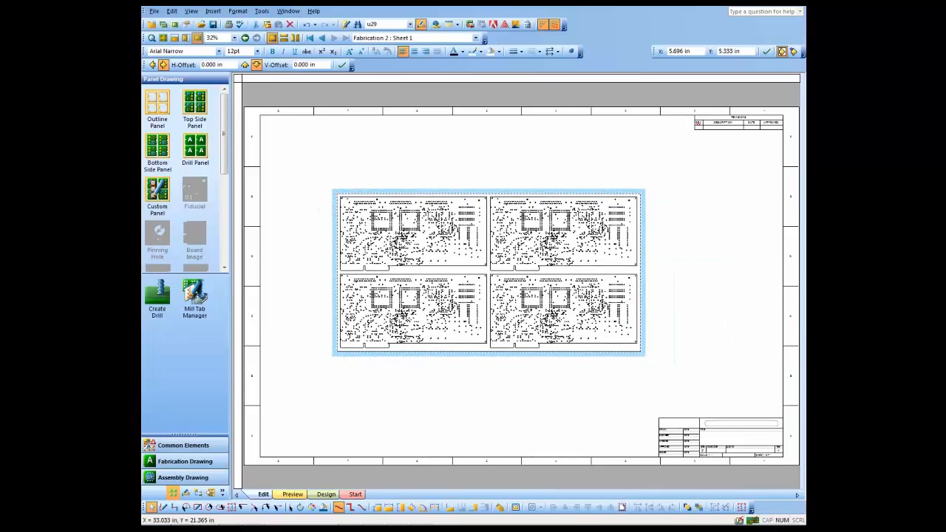
- Place the 2×2 board array near the sheet centre and select it
left_click(510, 371)
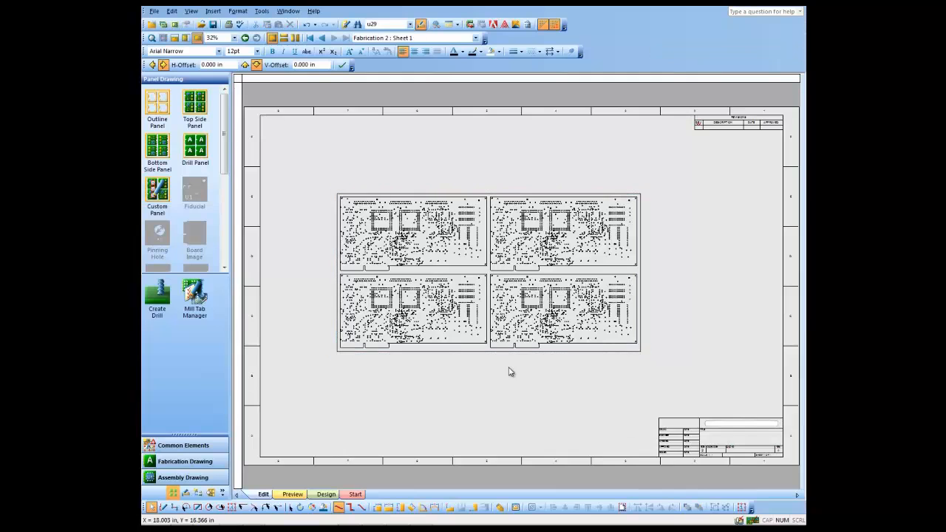
left_click(411, 233)
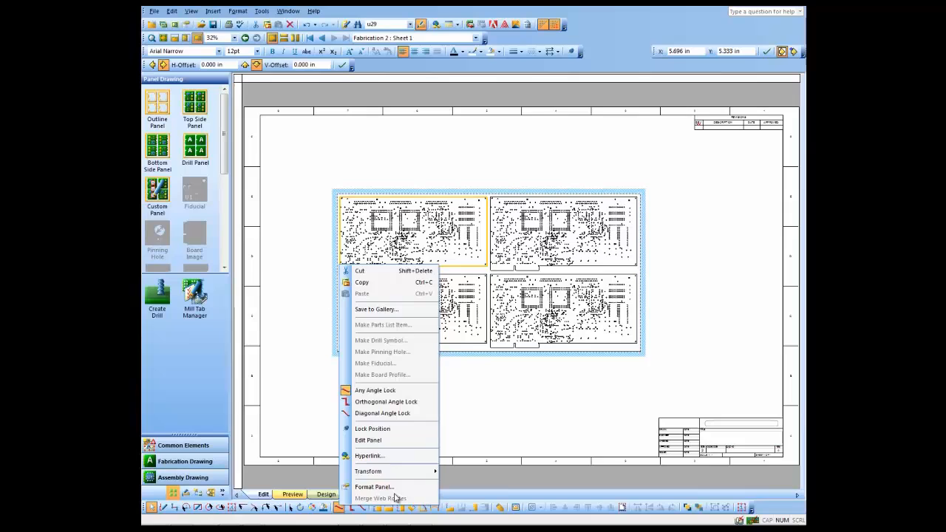
- In Format Panel, use .5/.5/0/0 border spacing and 0.1 in image spacing, and lock the boards
left_click(374, 486)
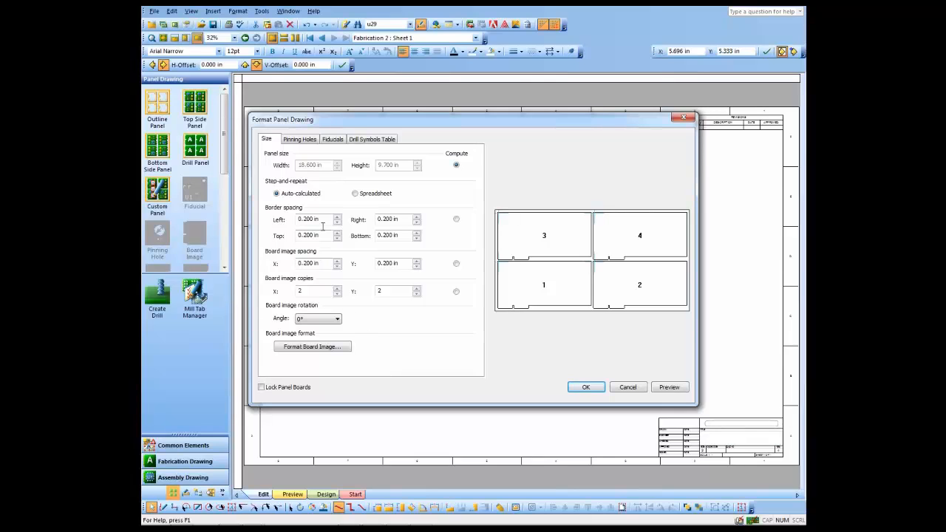
triple_click(312, 218)
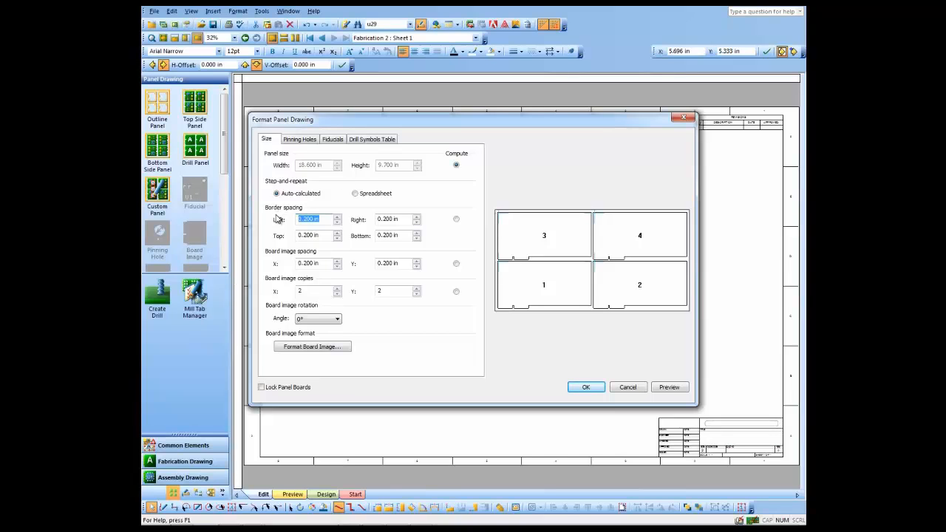
type(".5in")
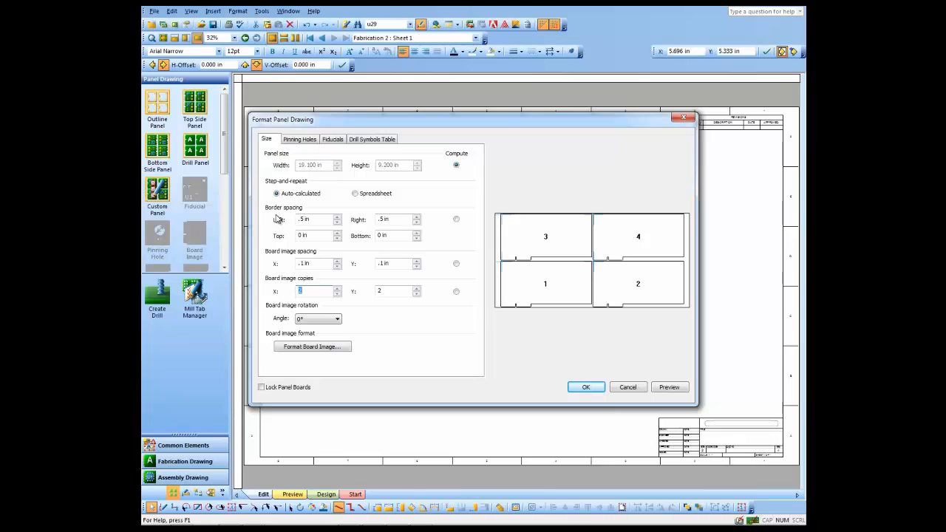
mouse_move(352, 205)
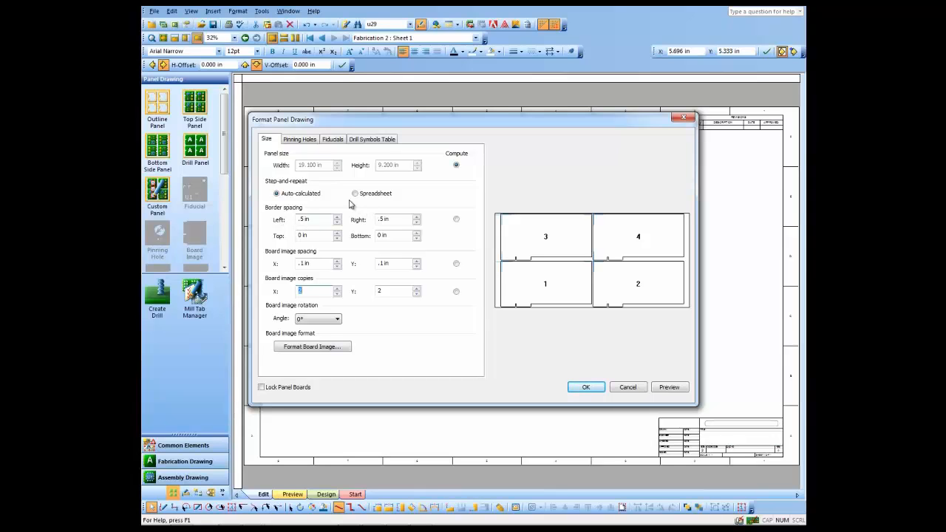
mouse_move(294, 173)
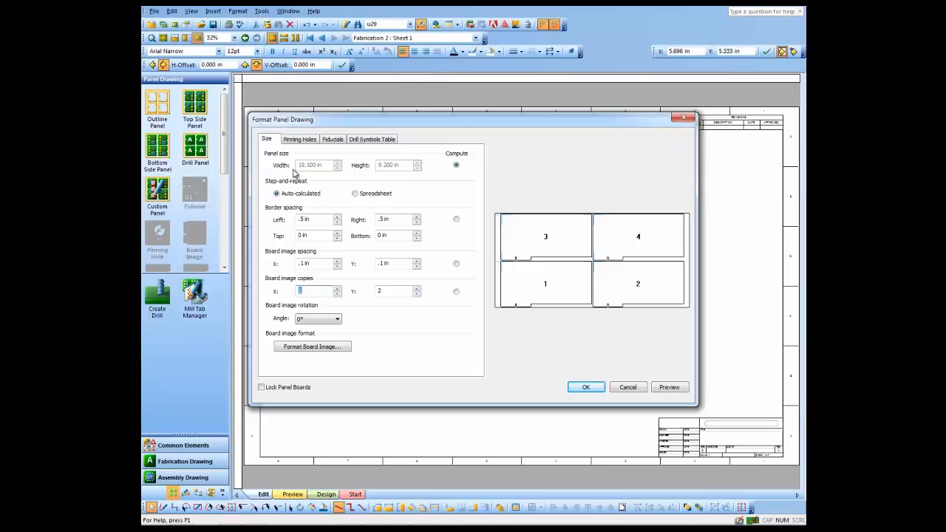
mouse_move(391, 186)
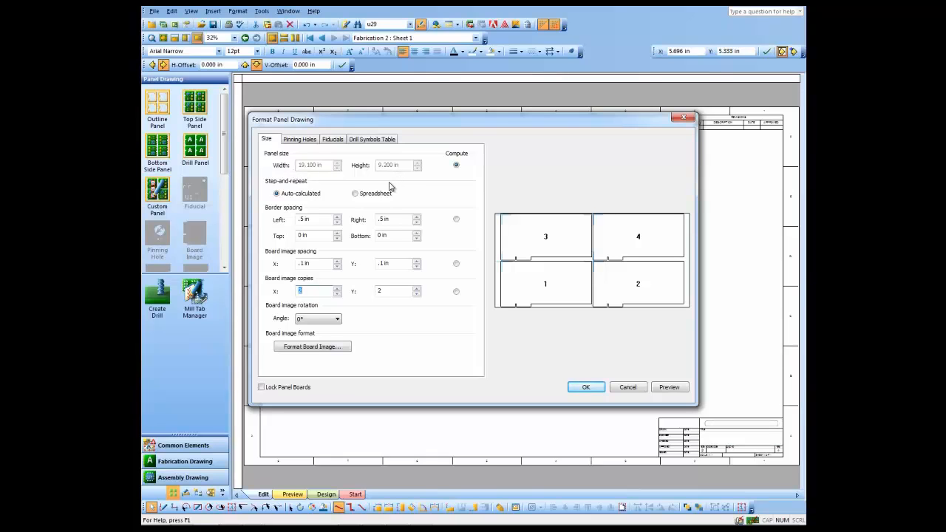
mouse_move(322, 339)
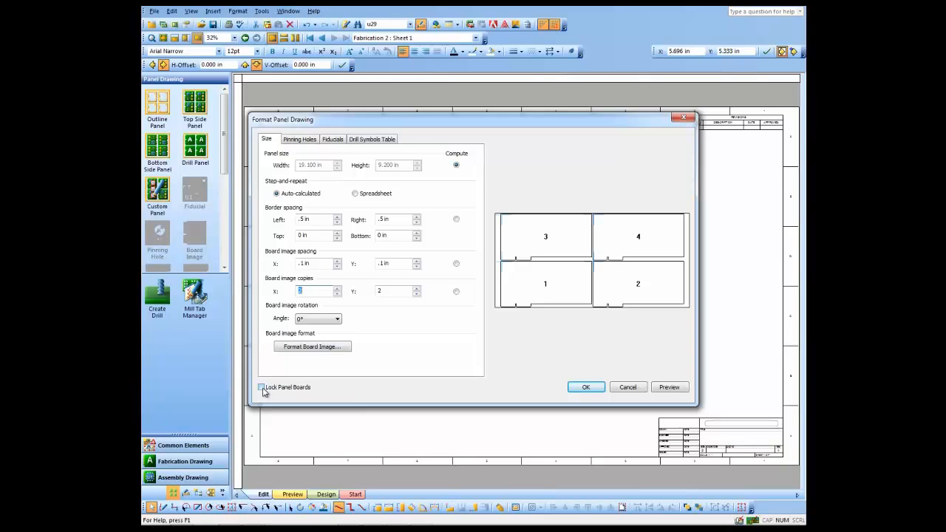
left_click(261, 387)
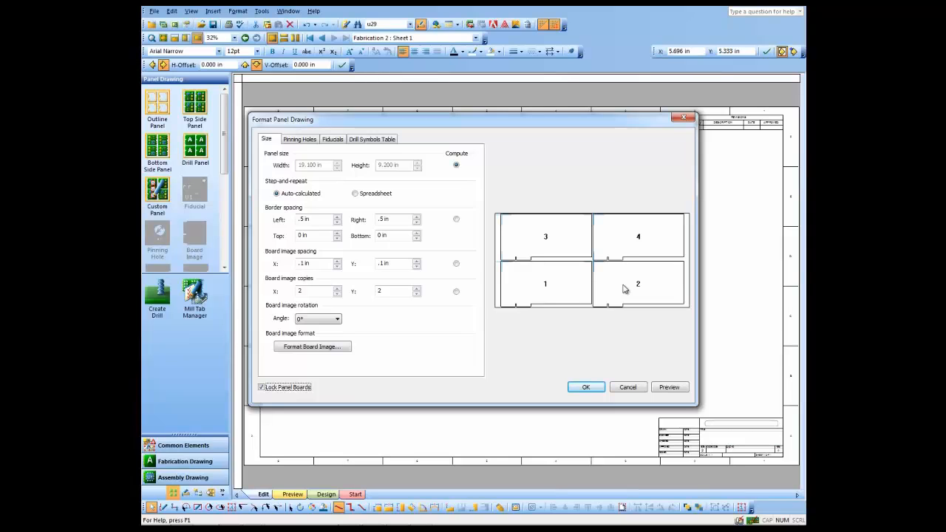
mouse_move(604, 280)
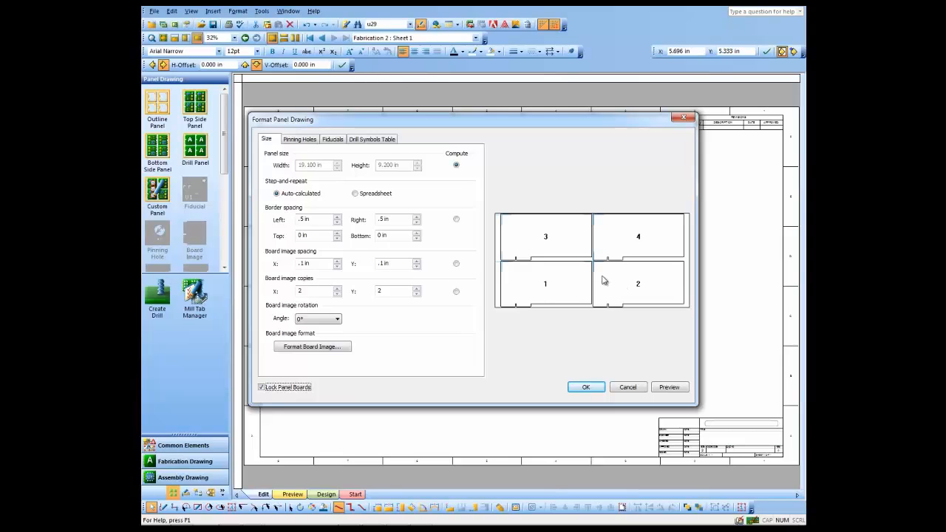
mouse_move(323, 151)
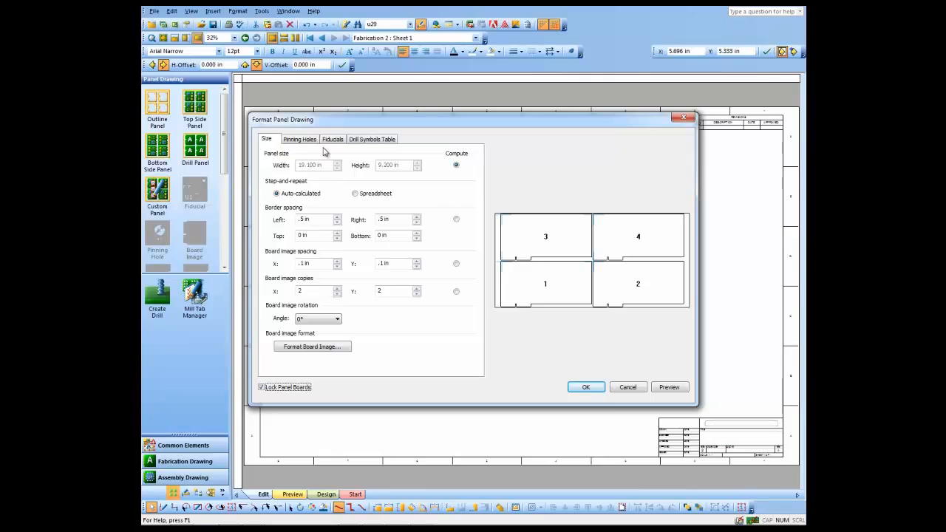
- Add Pinning Hole x125 holes to the panel, each offset 0.25 in from the edges
left_click(299, 139)
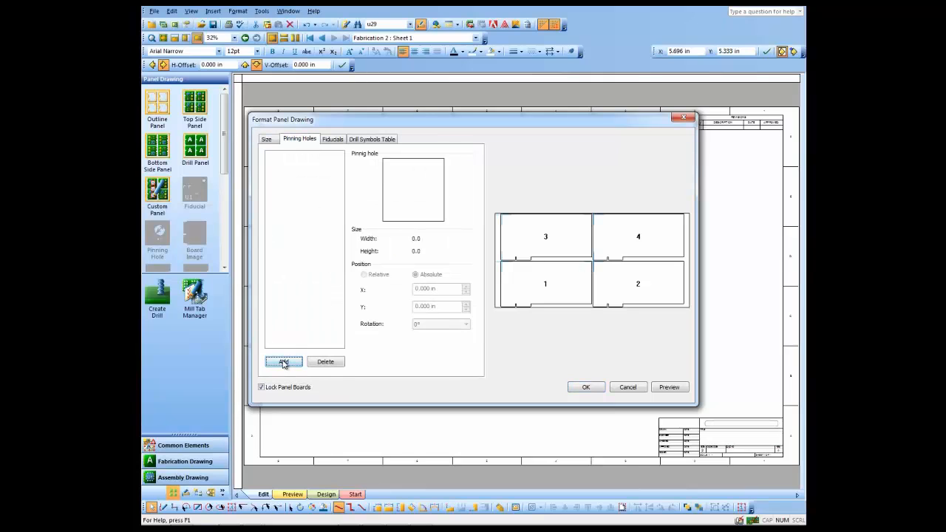
left_click(283, 362)
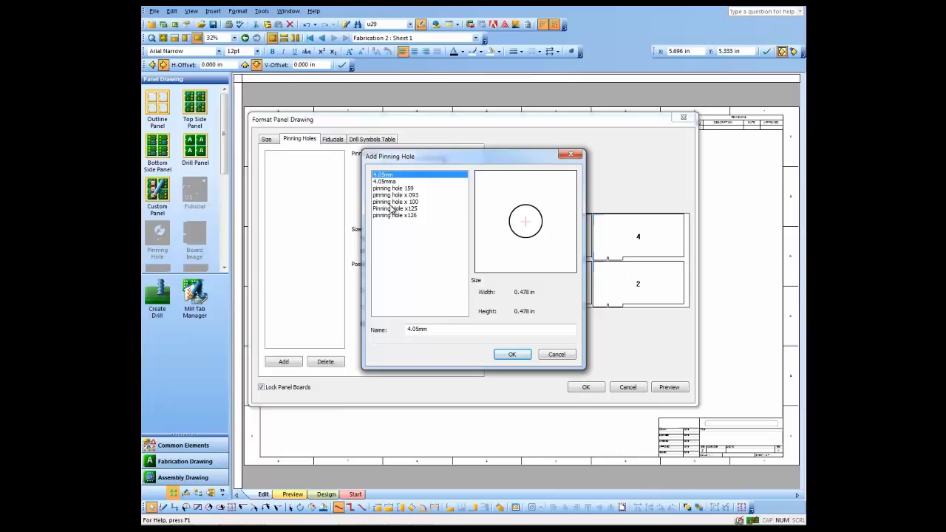
left_click(395, 208)
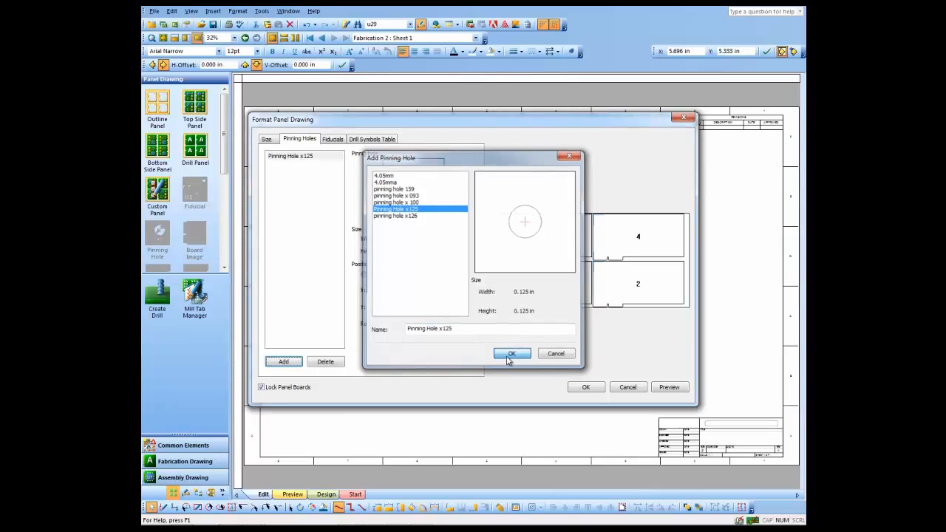
left_click(512, 353)
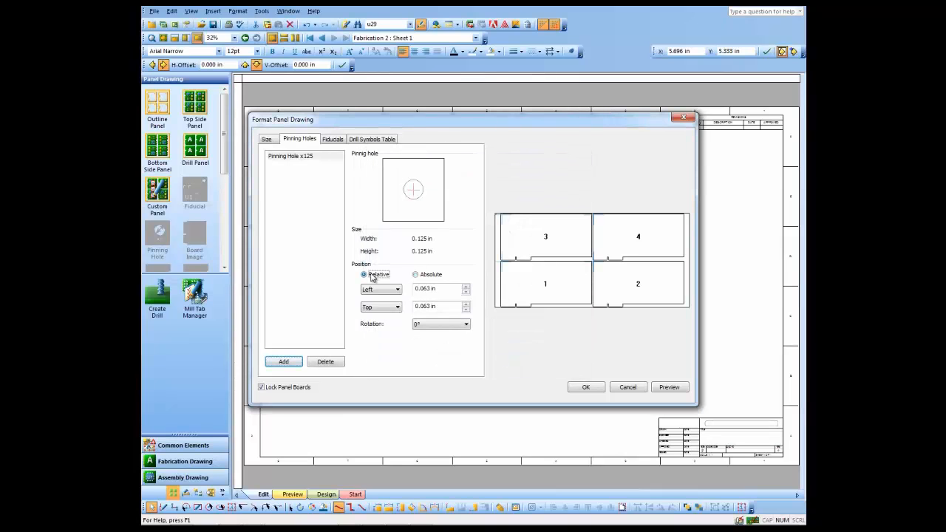
triple_click(436, 288)
type(".25")
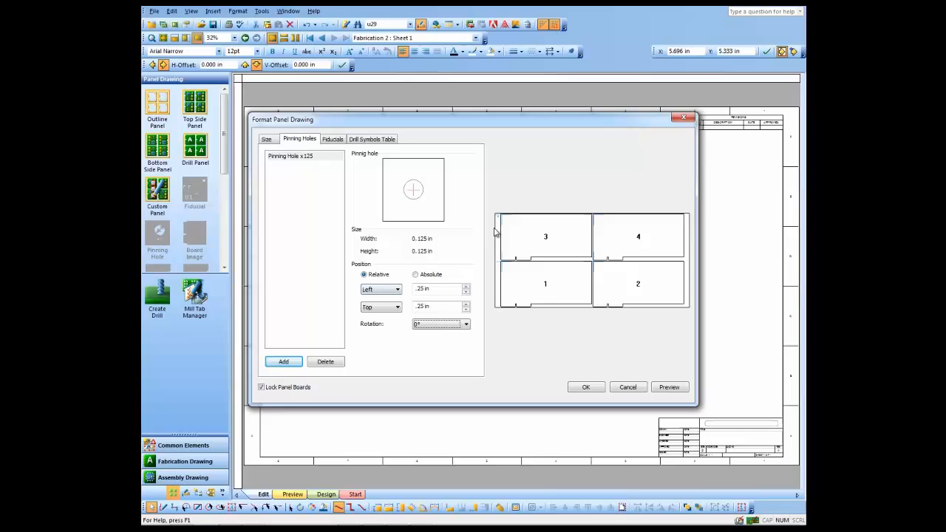
mouse_move(761, 340)
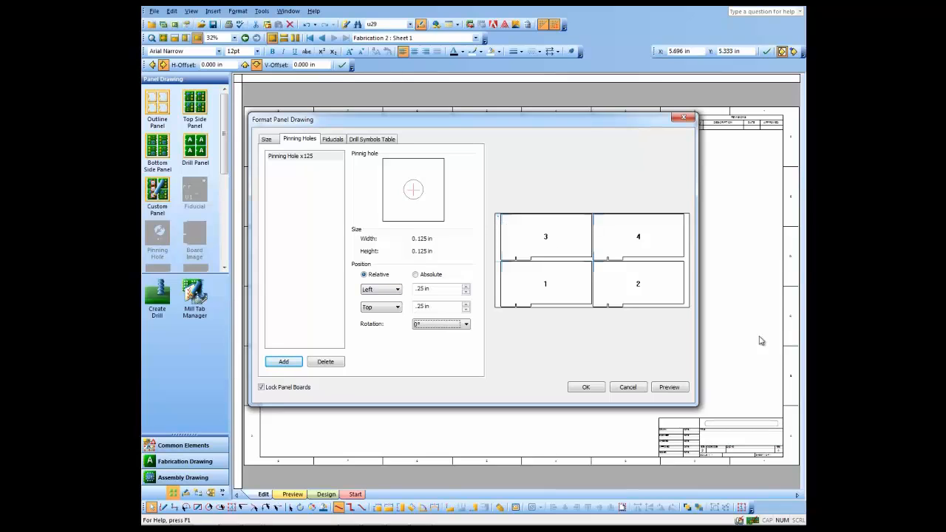
left_click(283, 361)
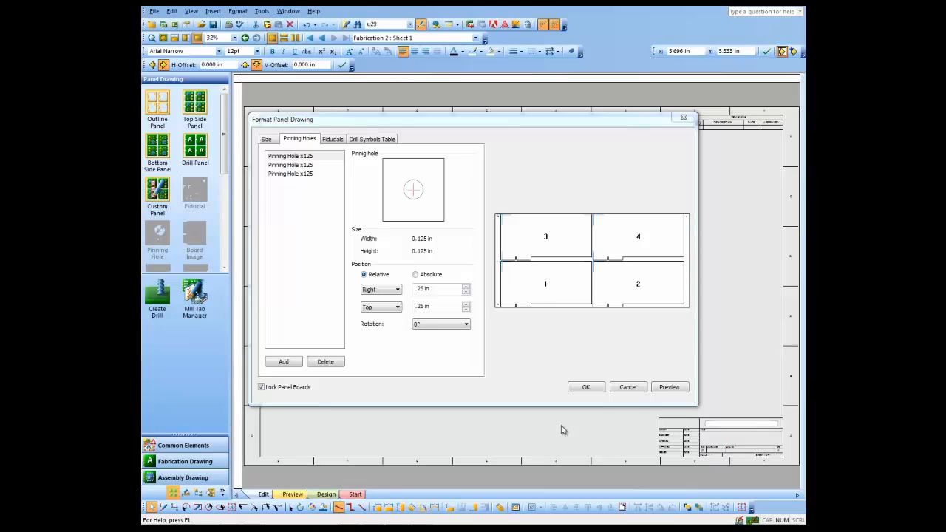
mouse_move(356, 178)
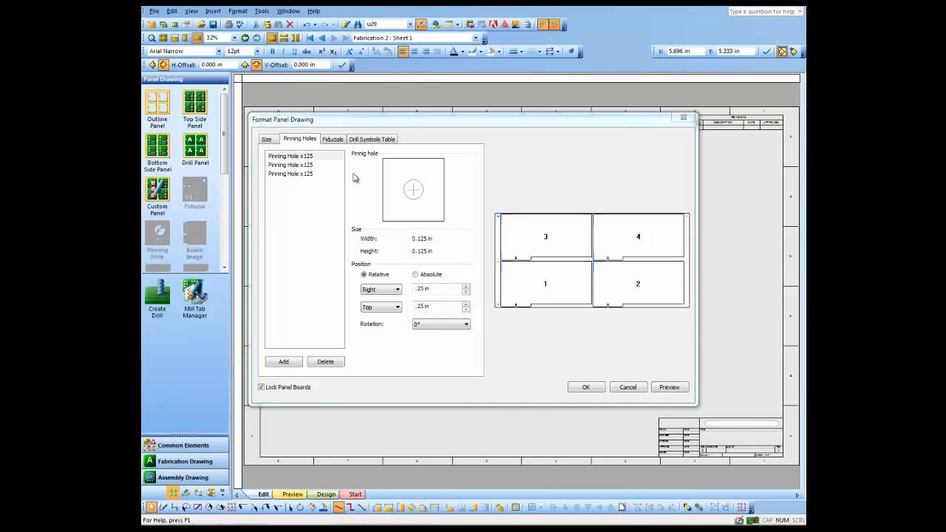
- Add Fiducial x40 fiducials with 0.25 in and 0.5 in relative edge offsets
left_click(332, 139)
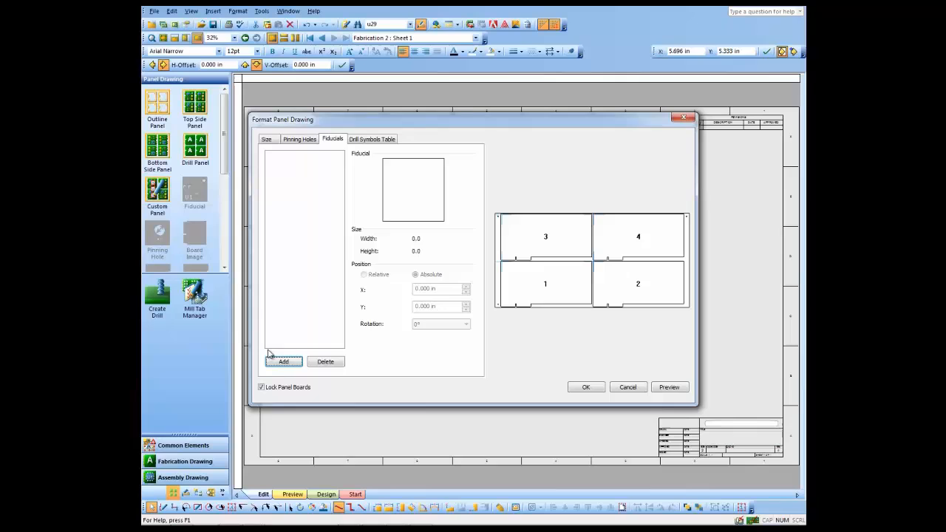
left_click(284, 361)
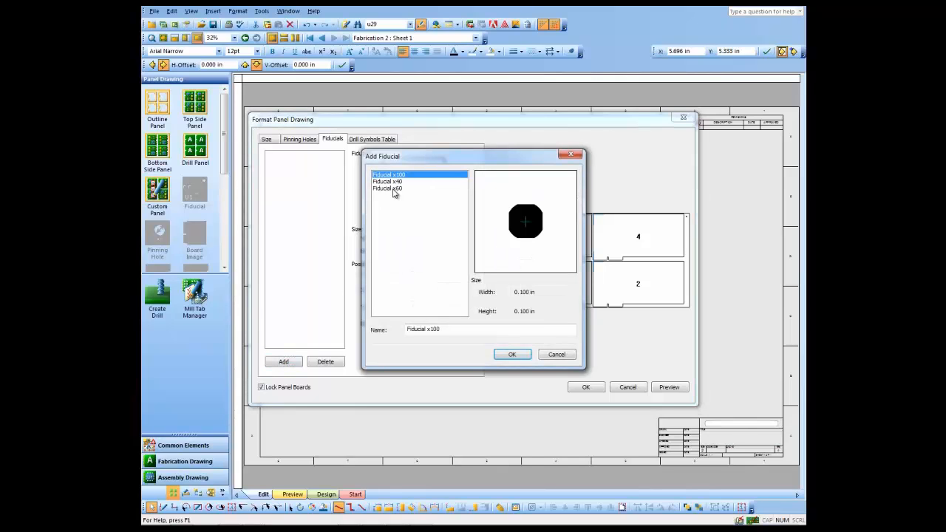
left_click(388, 181)
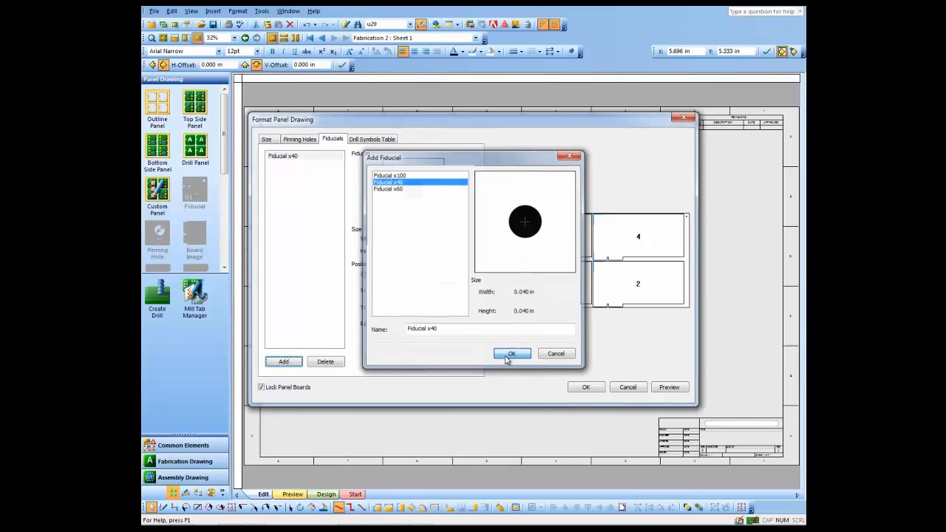
left_click(511, 353)
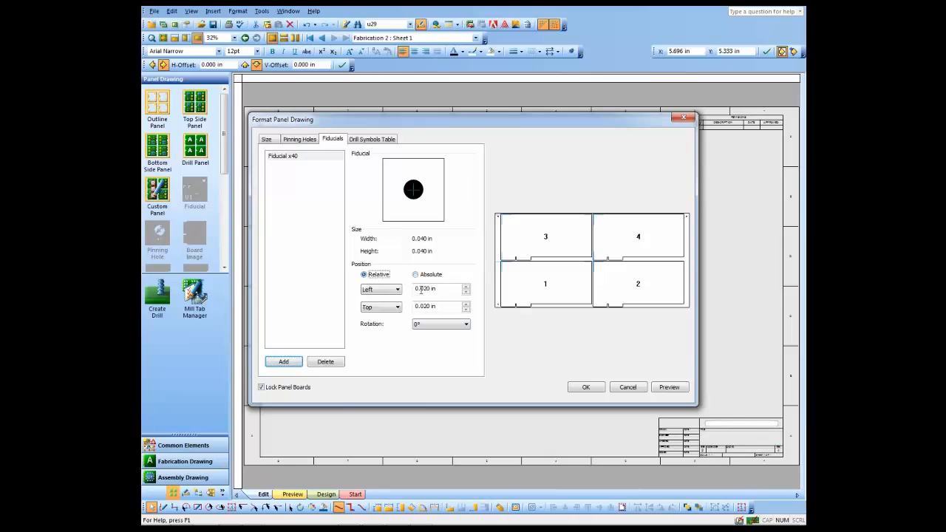
triple_click(436, 289)
type(".25")
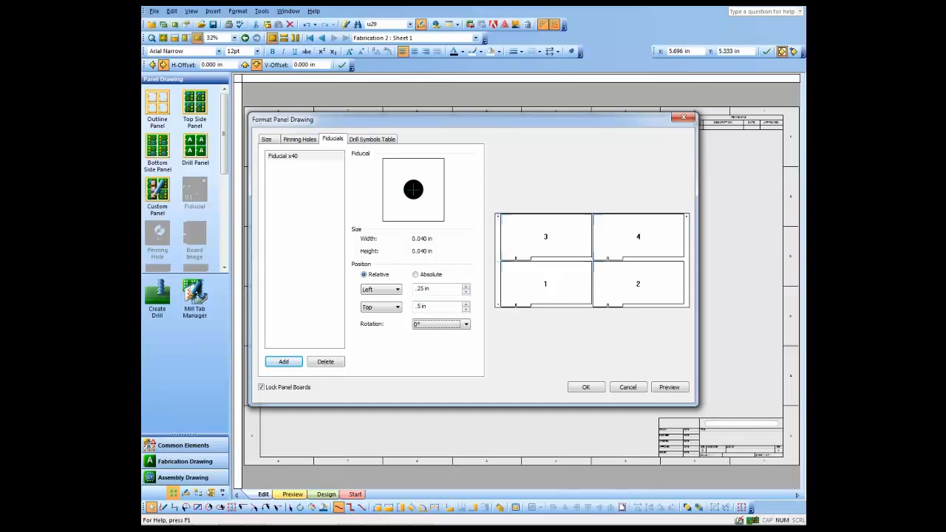
left_click(283, 361)
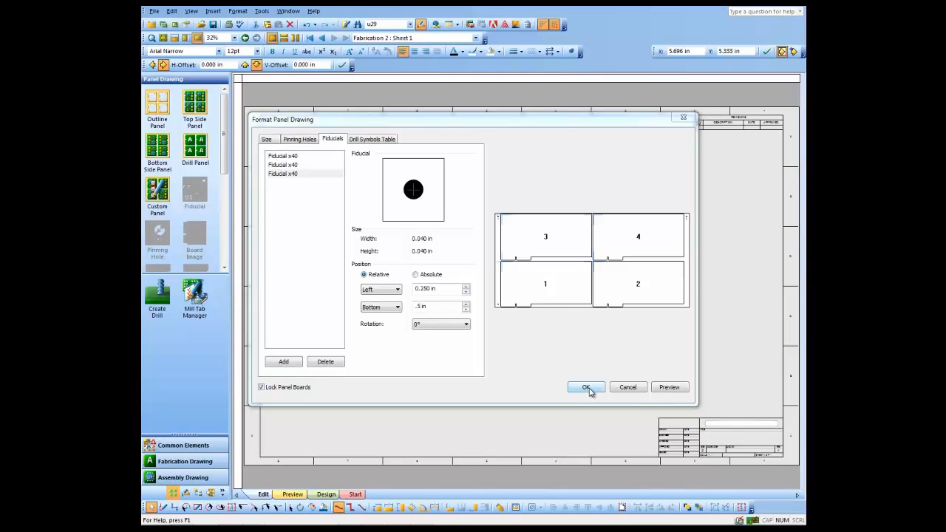
- Apply the panel formatting, enter Edit Panel, and flip the boards vertically
left_click(585, 387)
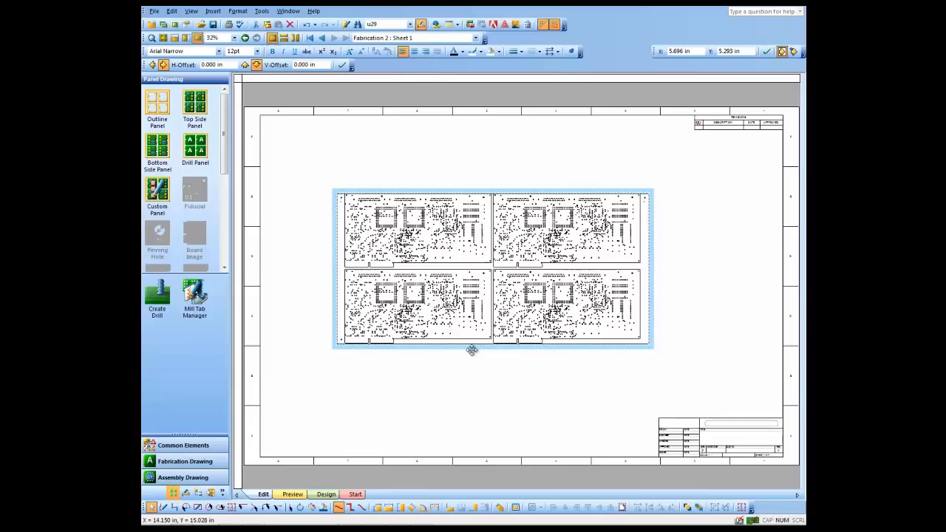
mouse_move(397, 358)
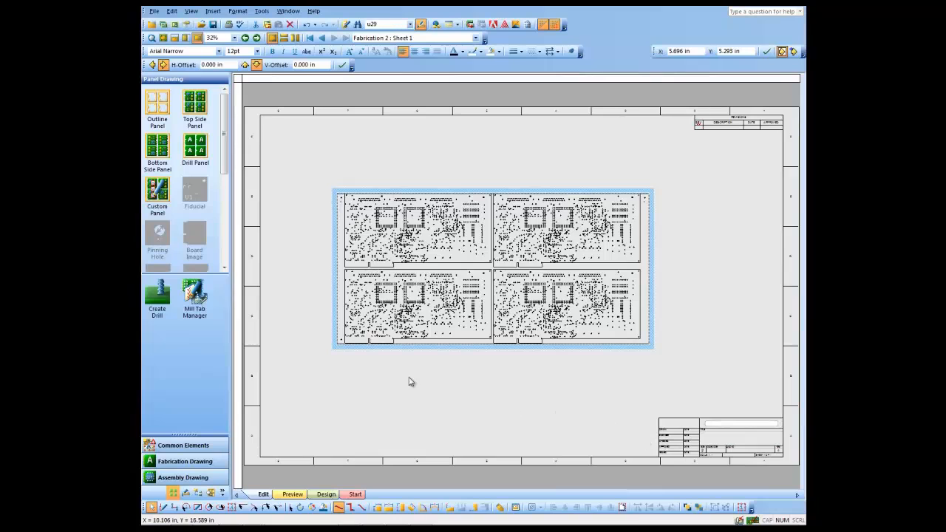
mouse_move(334, 310)
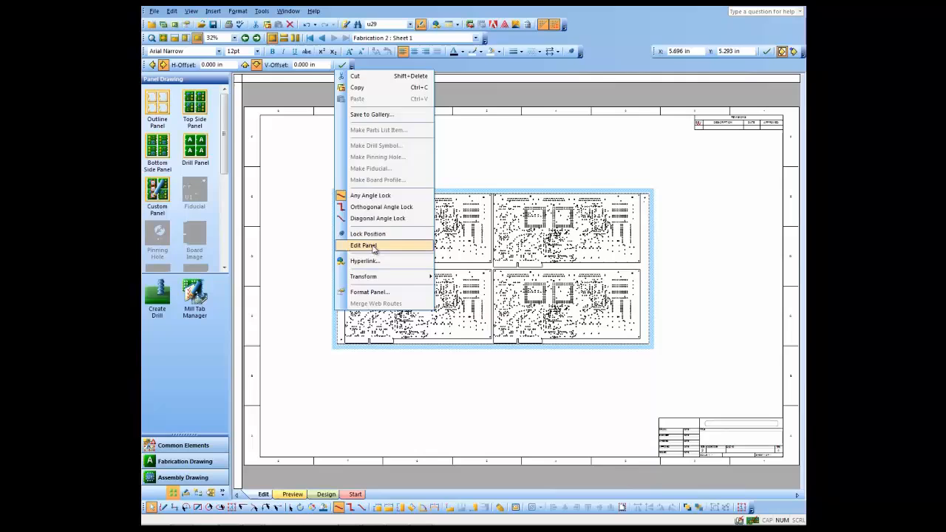
left_click(362, 245)
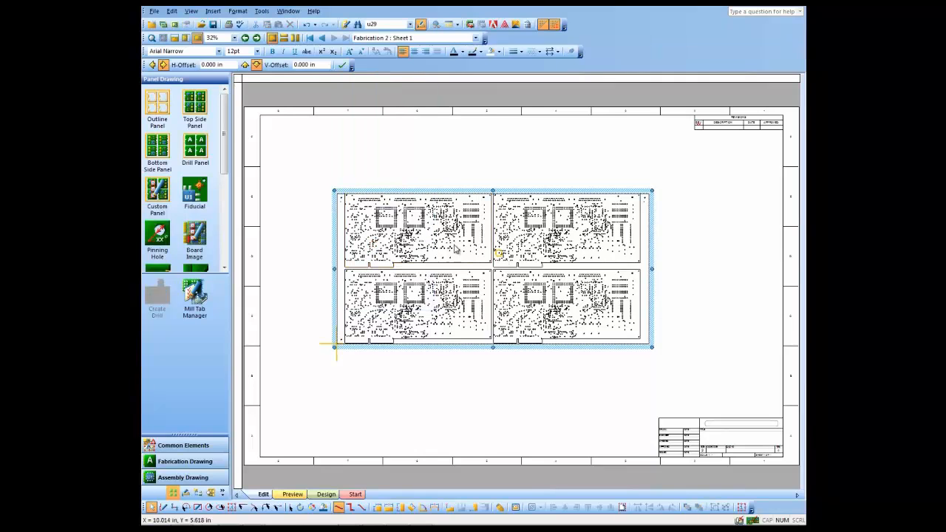
mouse_move(405, 235)
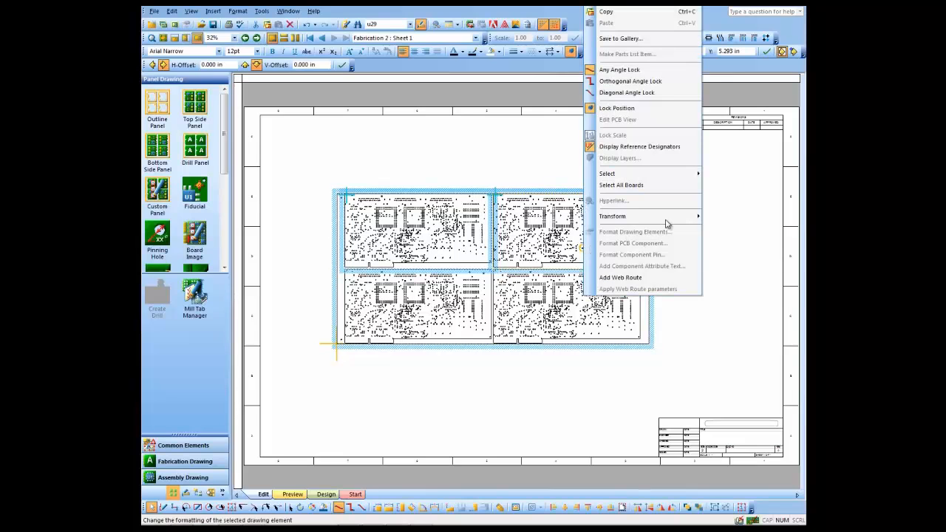
left_click(612, 216)
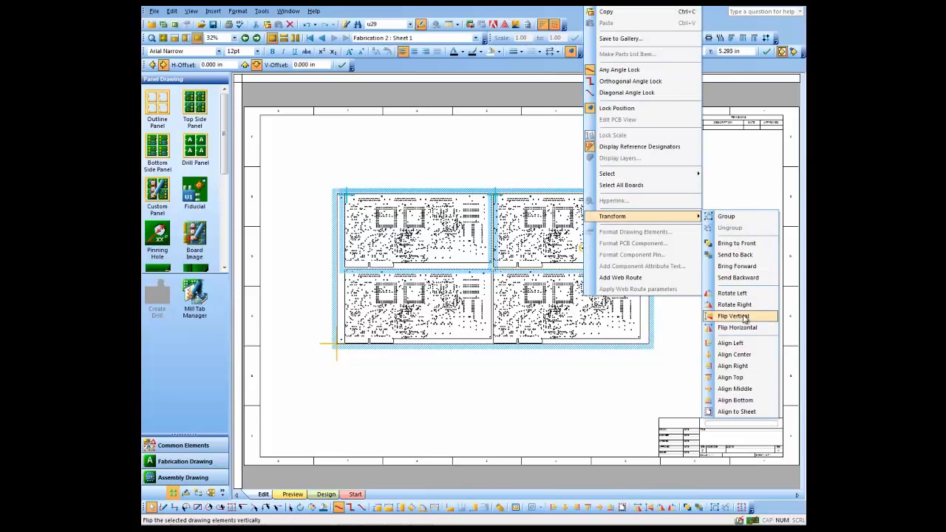
left_click(732, 316)
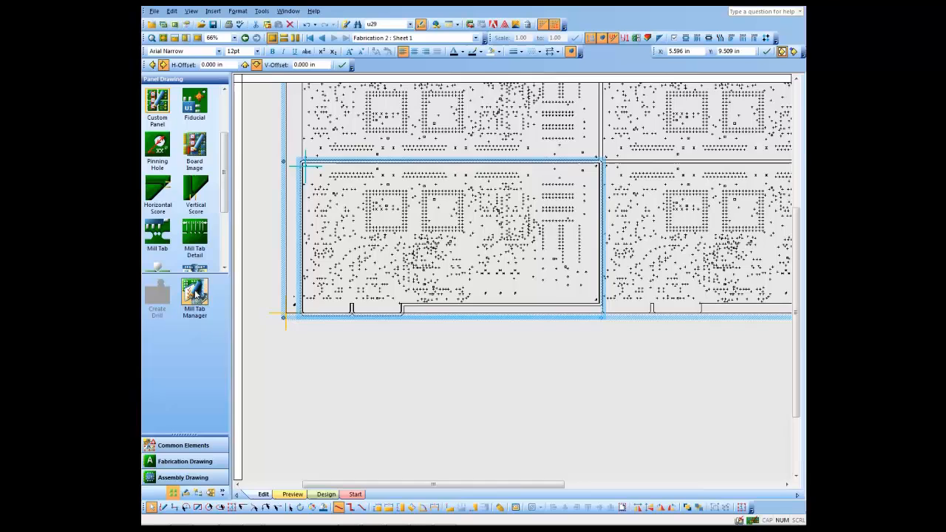
- Review the mill tab styles, then drop a mill tab on the lower-left board's bottom web route
left_click(194, 296)
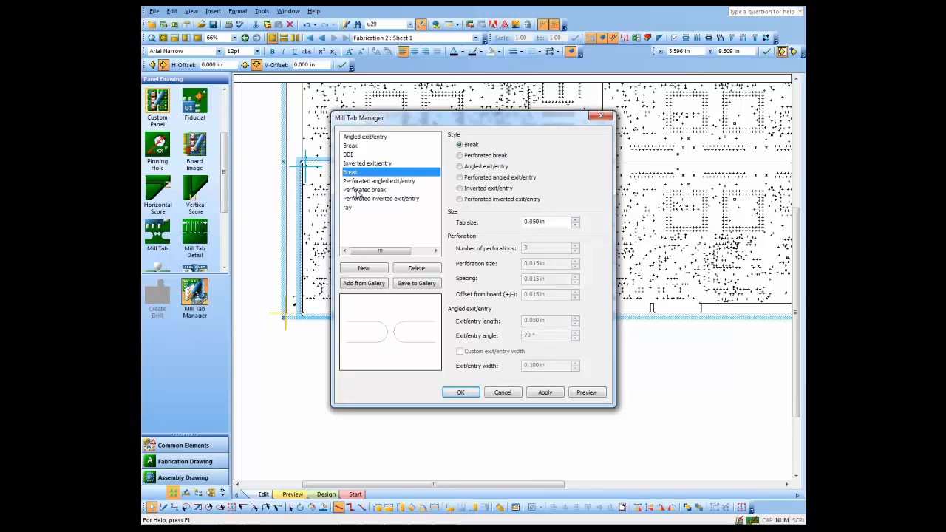
left_click(379, 181)
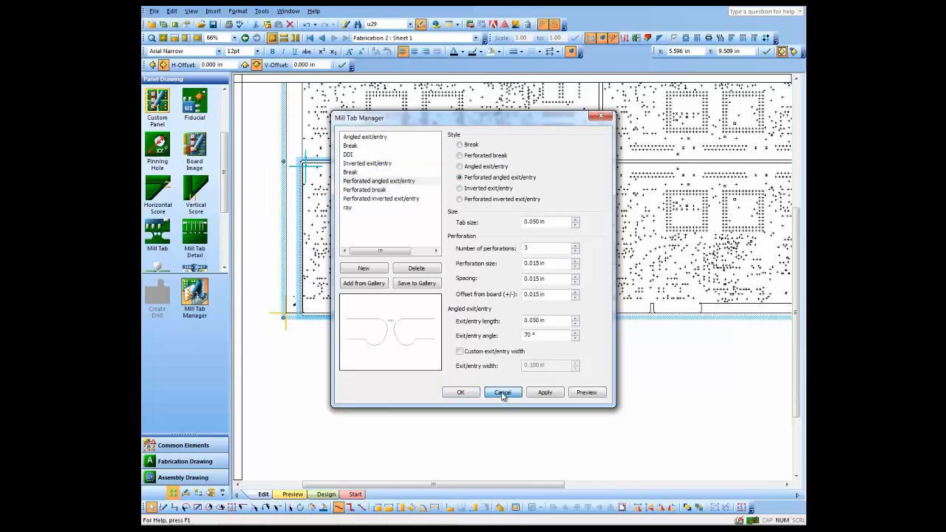
left_click(502, 393)
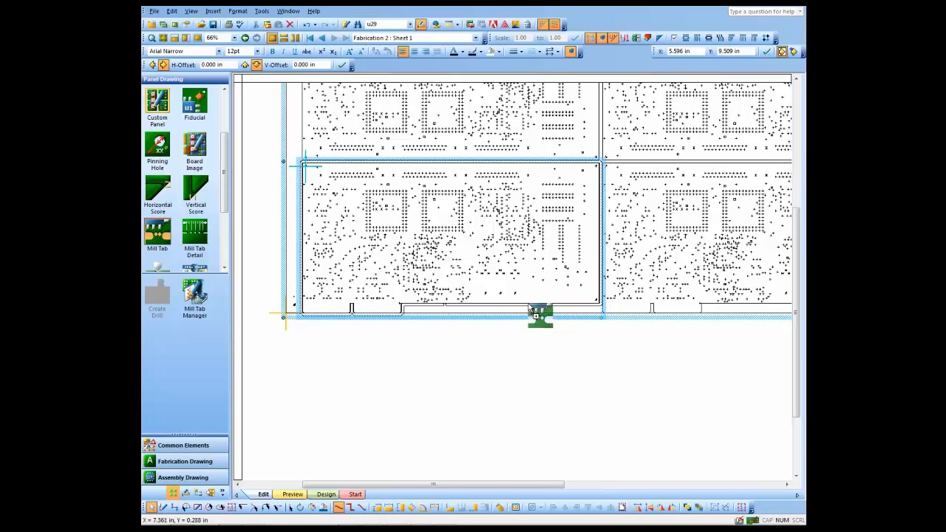
left_click_drag(539, 314, 254, 233)
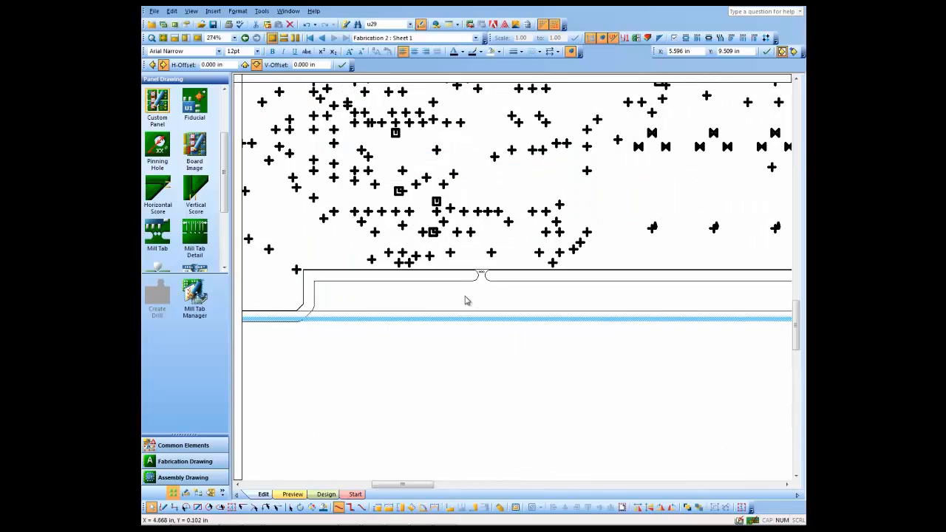
left_click(484, 275)
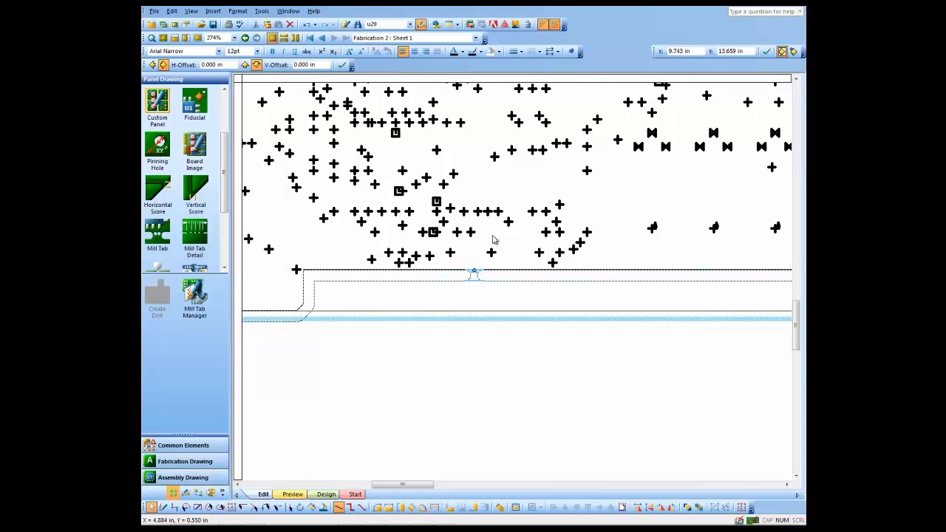
mouse_move(465, 307)
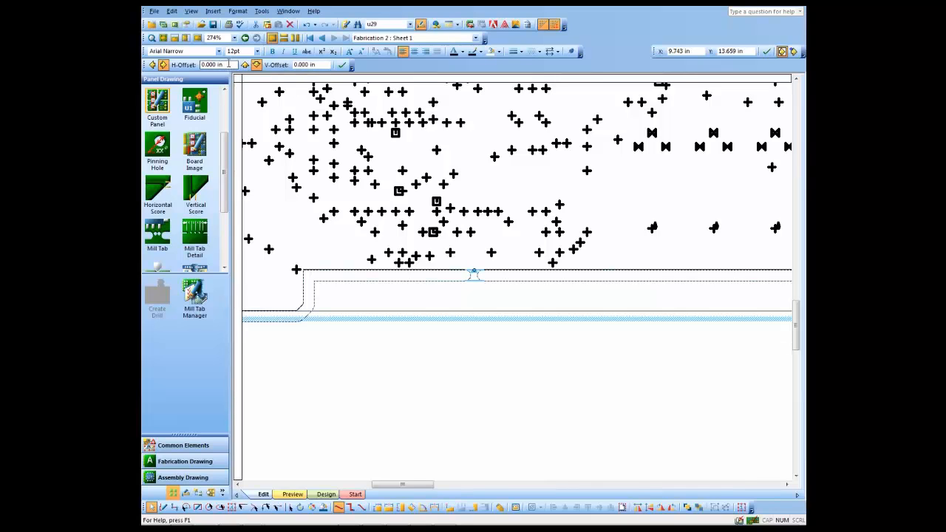
mouse_move(244, 64)
type("9")
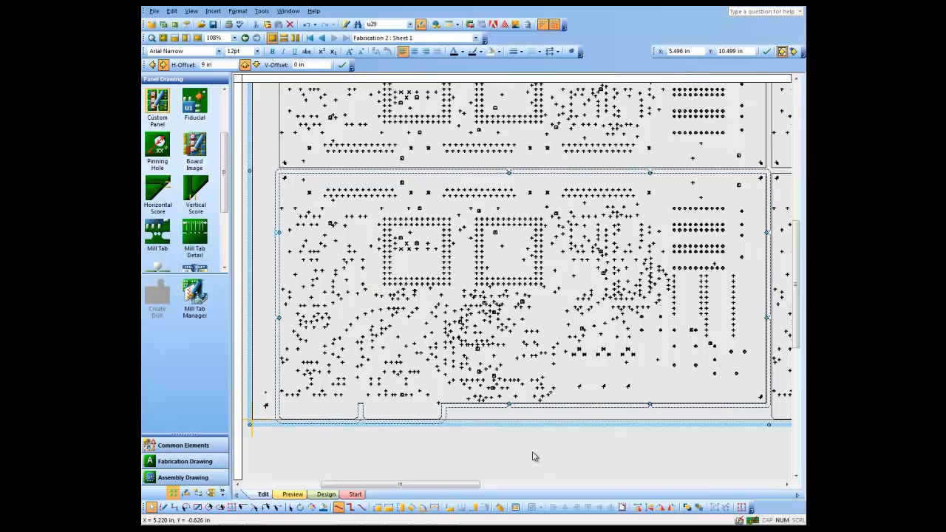
mouse_move(320, 262)
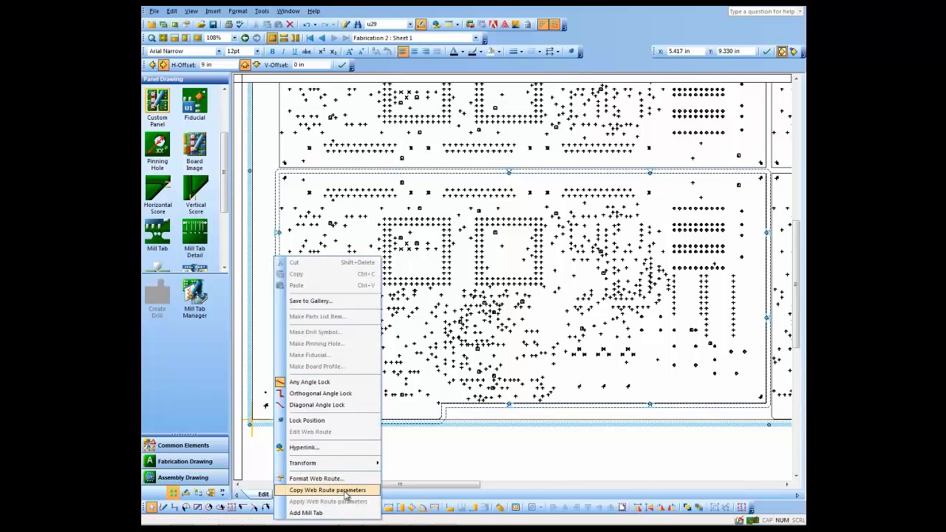
- Copy the lower-left board's web route parameters and apply them to the other boards
left_click(327, 490)
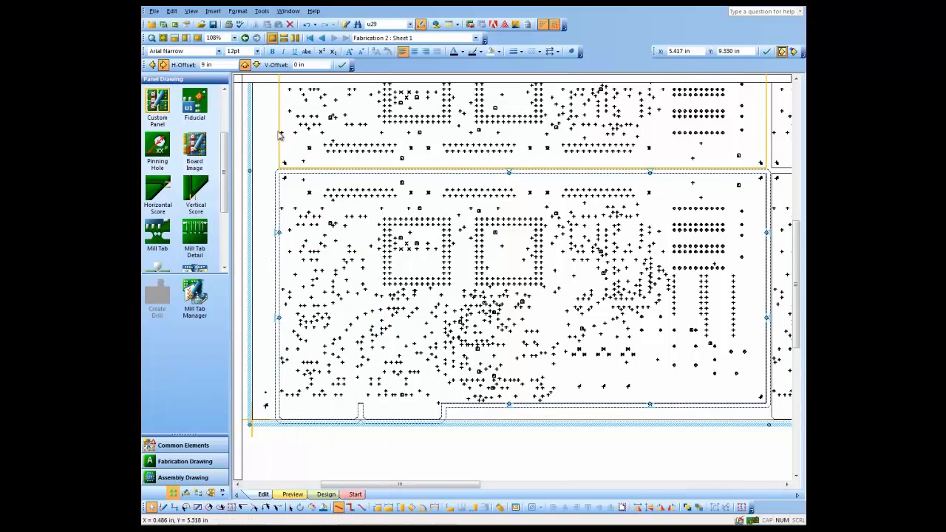
right_click(281, 137)
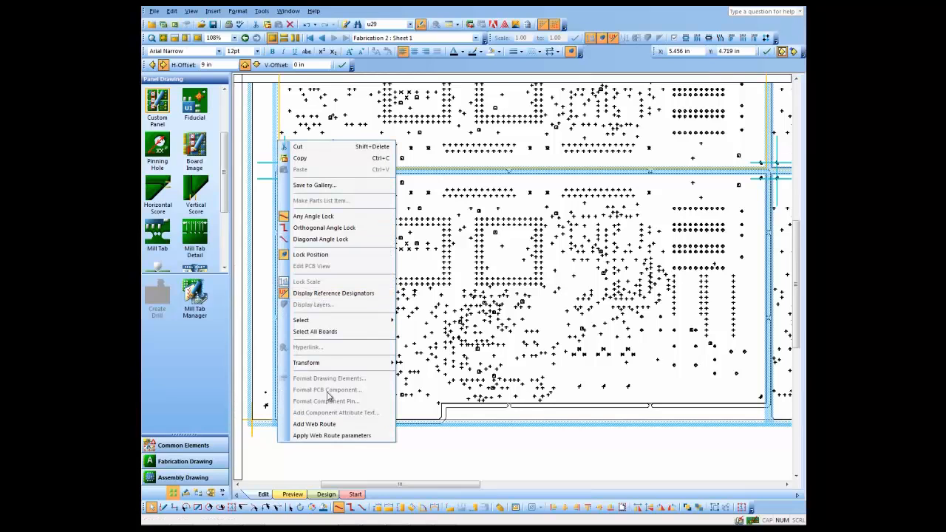
left_click(336, 439)
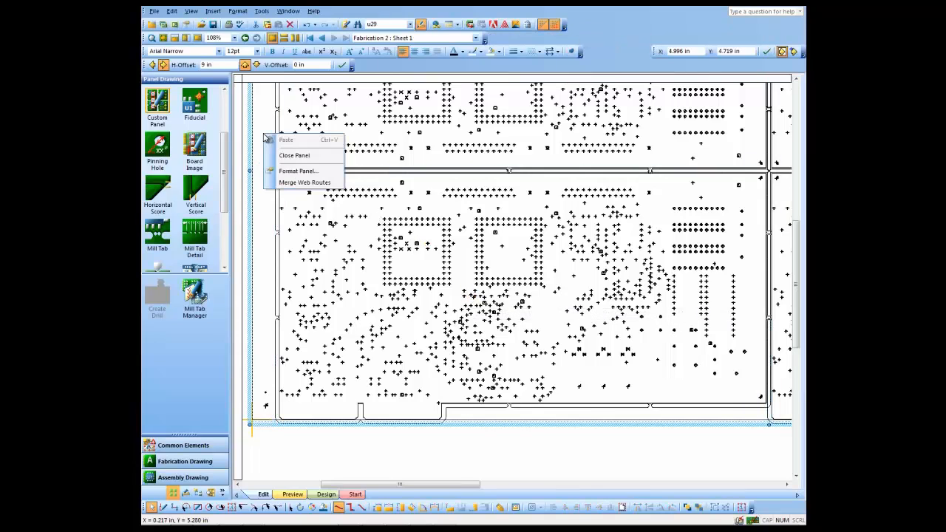
mouse_move(304, 182)
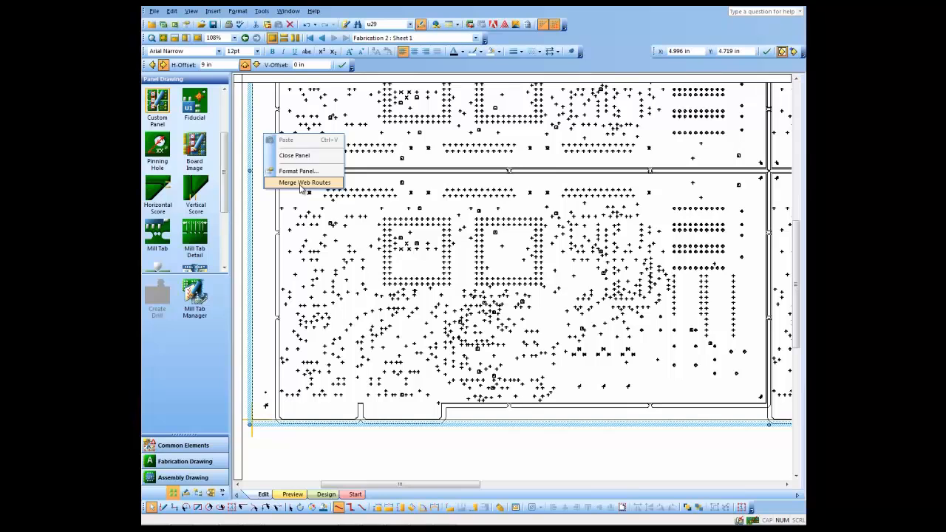
- Merge the web routes between adjacent boards and review the resulting mill tabs
left_click(304, 183)
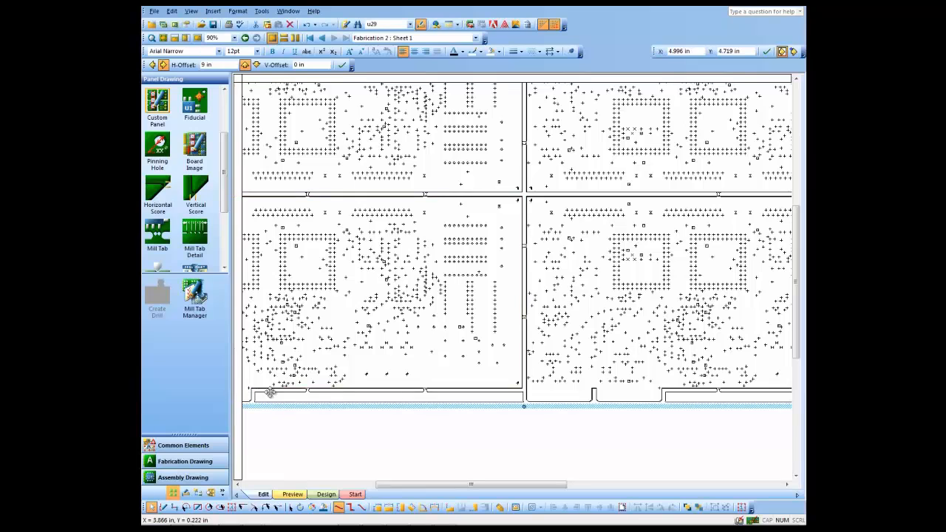
mouse_move(530, 248)
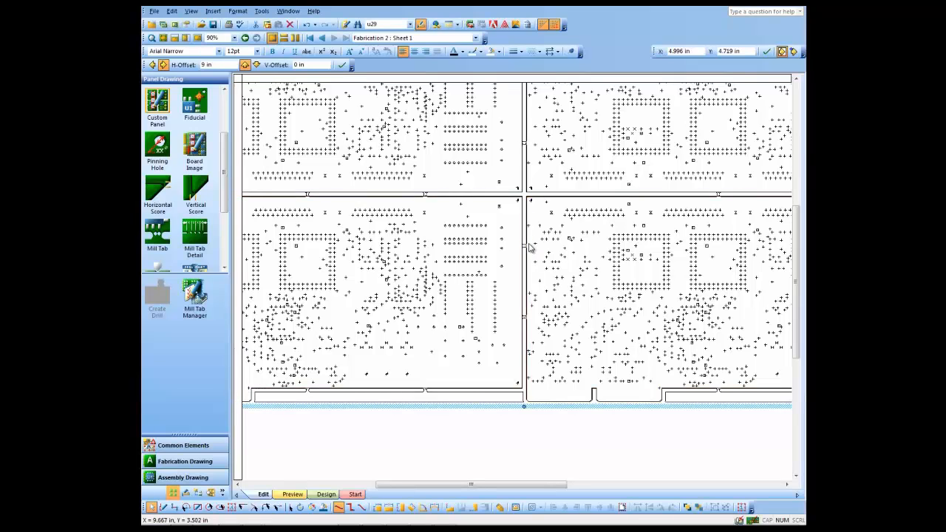
left_click(658, 296)
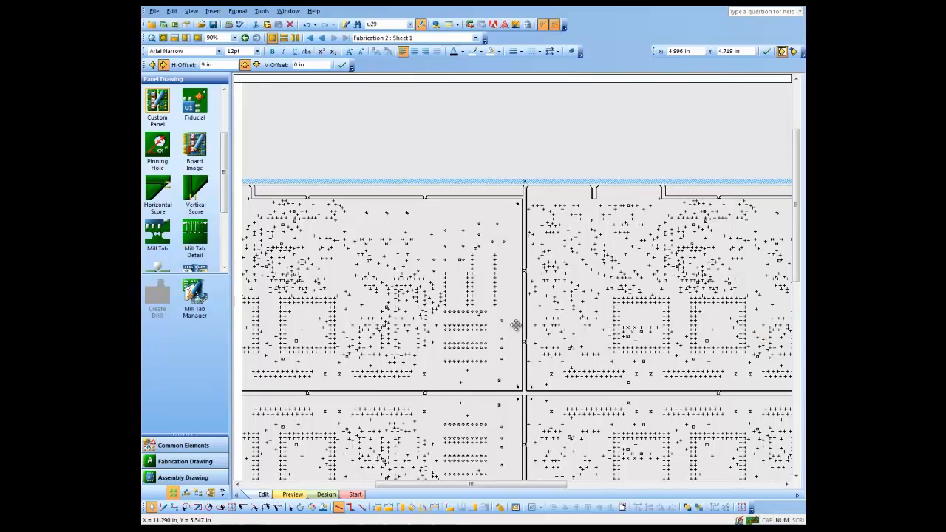
mouse_move(380, 217)
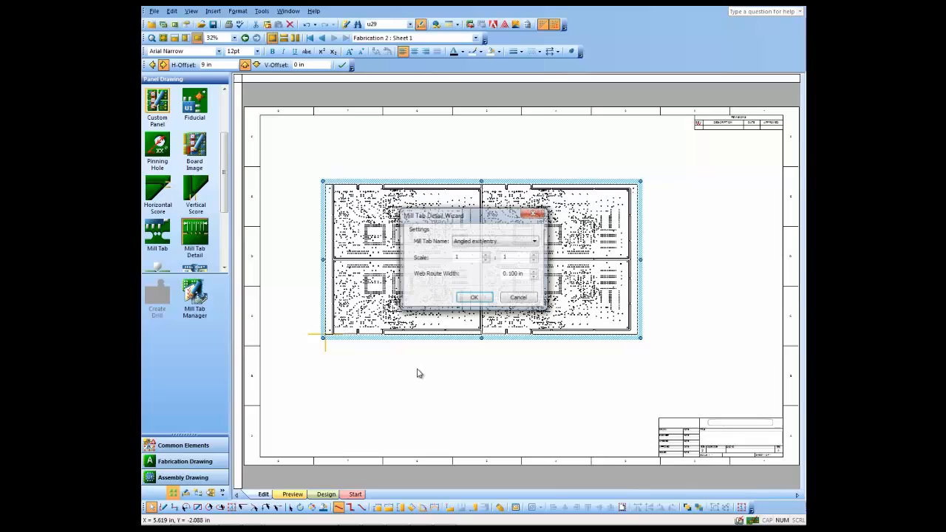
- Create a 1:1 'Perforated break' mill tab detail below the panel
left_click(535, 241)
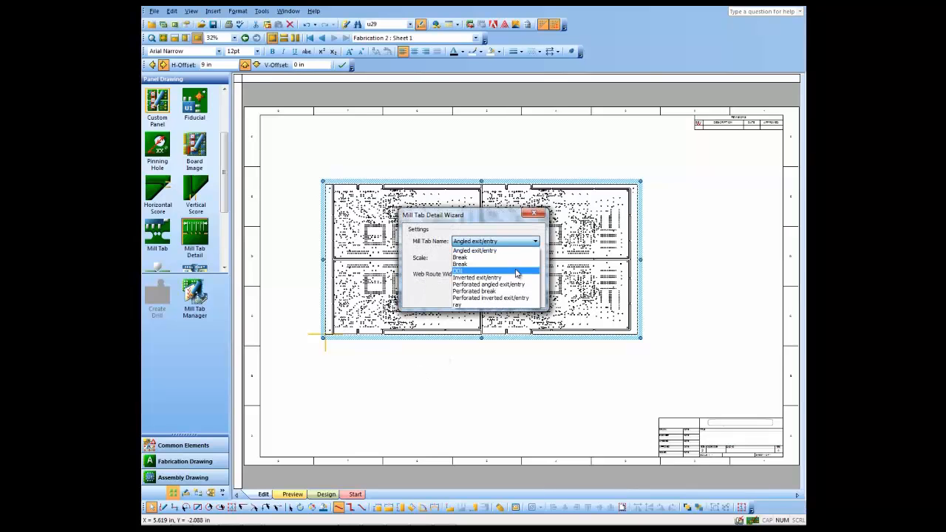
left_click(475, 290)
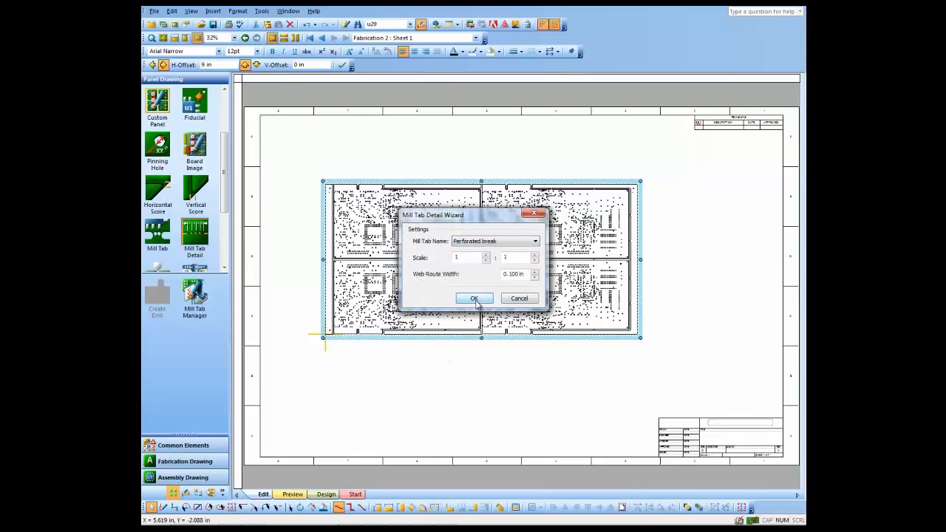
left_click(473, 298)
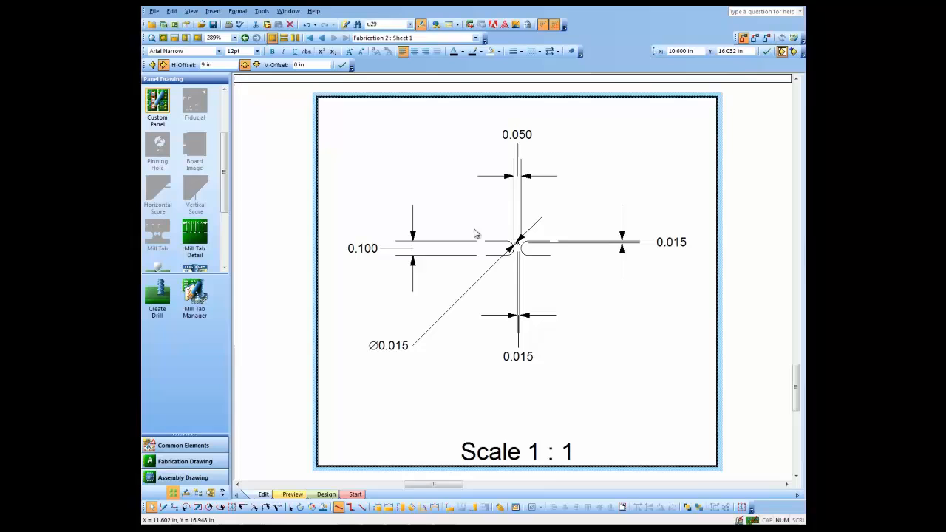
mouse_move(596, 255)
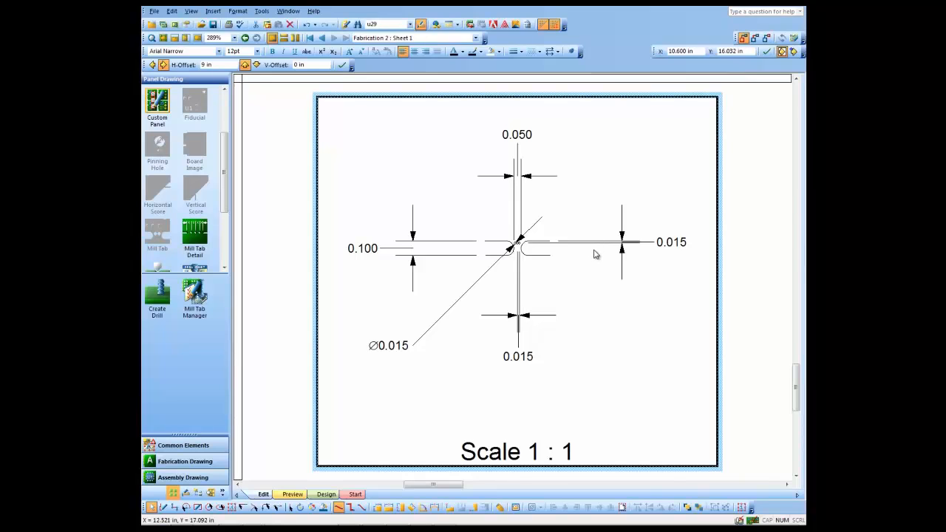
mouse_move(551, 232)
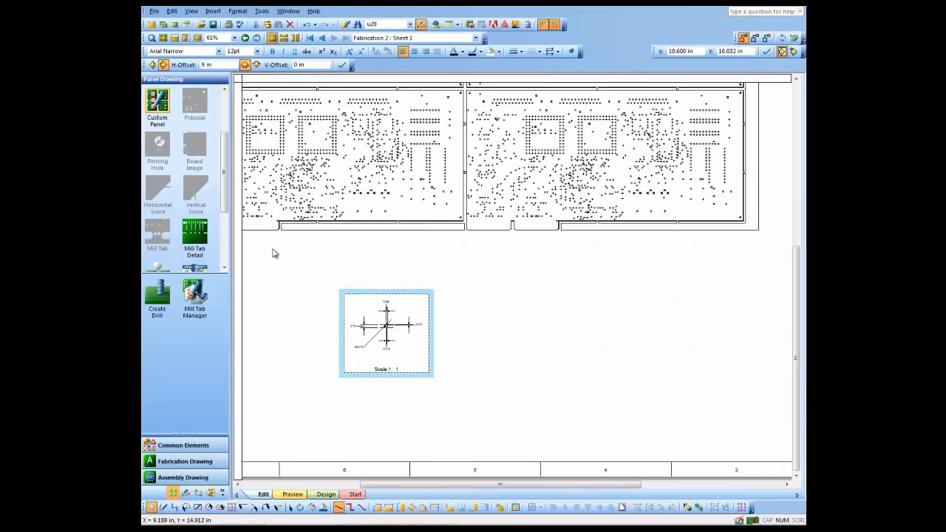
- Filter the drill chart to exclude CAD drills, leaving the 0.015 and 0.125 holes
scroll("down", 3)
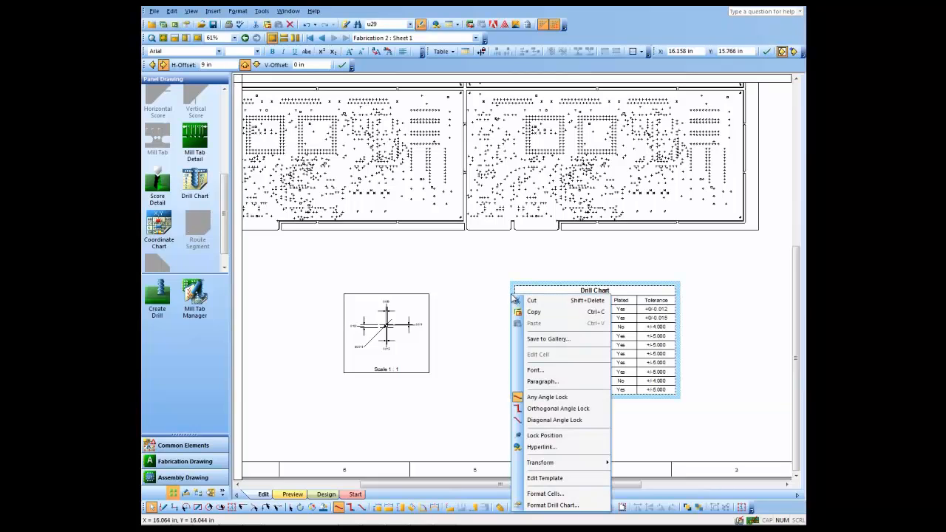
mouse_move(553, 505)
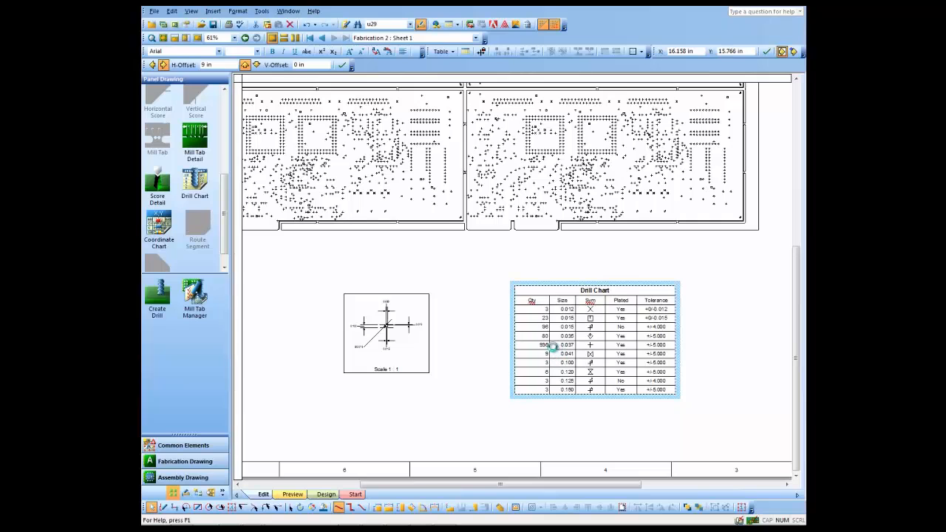
mouse_move(541, 336)
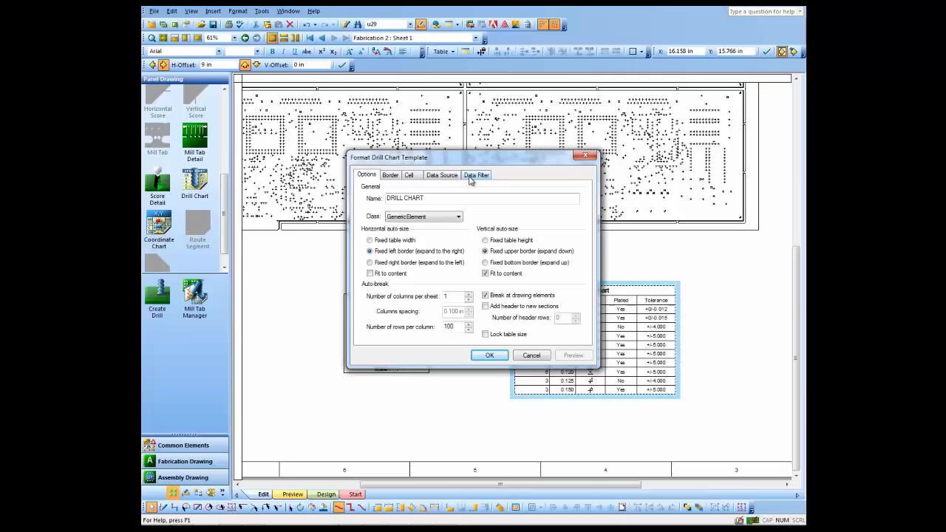
left_click(441, 175)
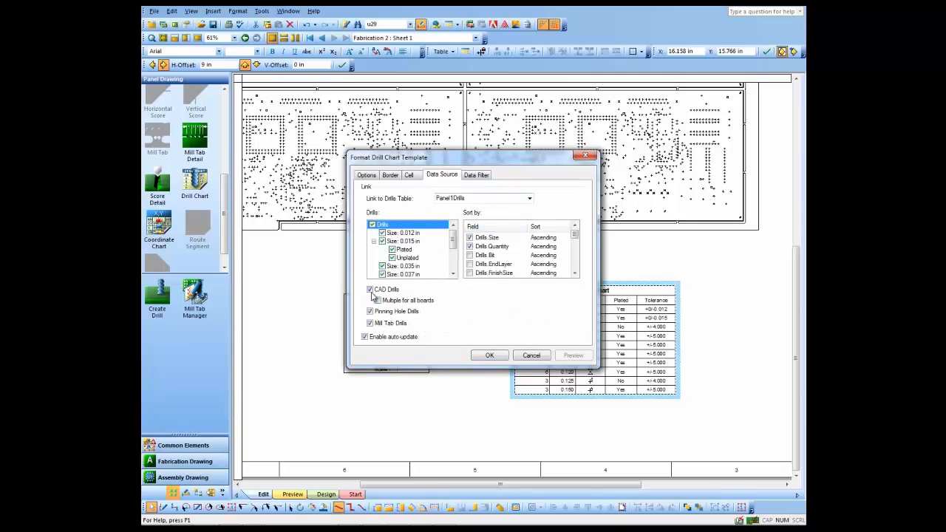
left_click(370, 289)
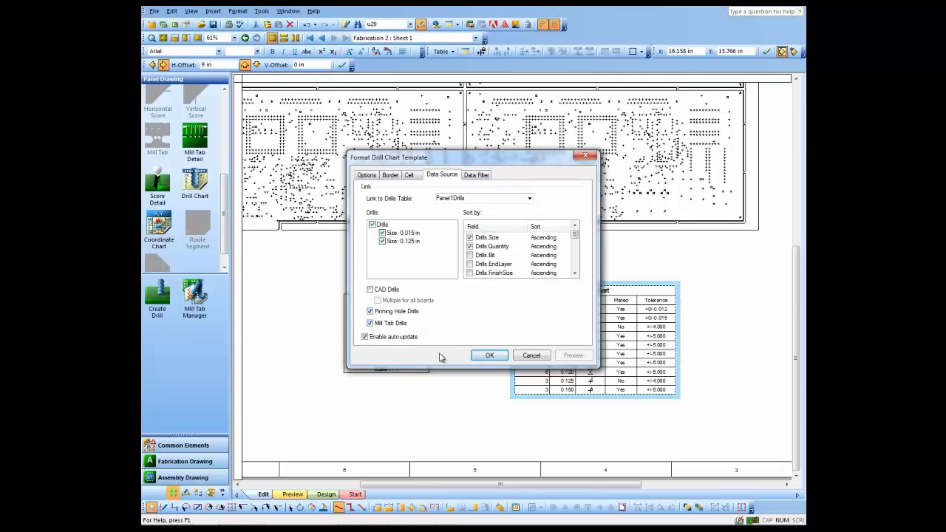
left_click(489, 356)
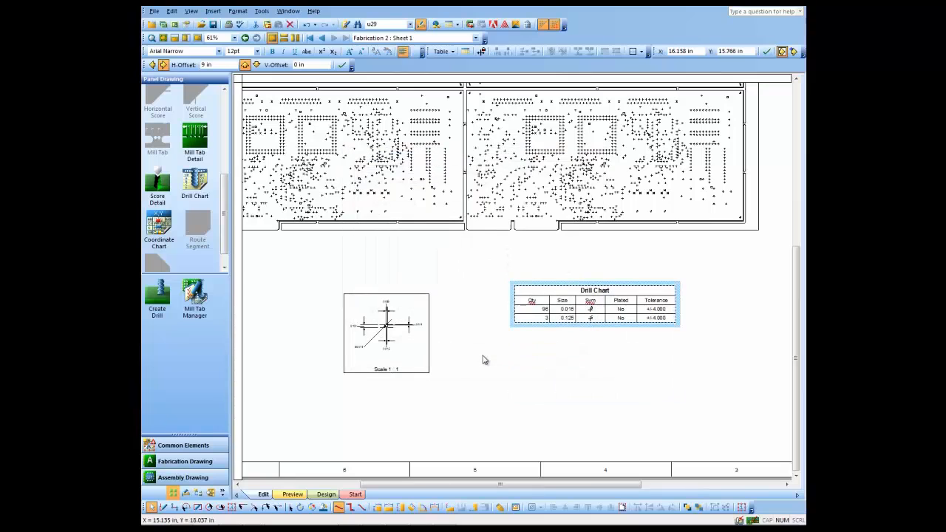
mouse_move(597, 353)
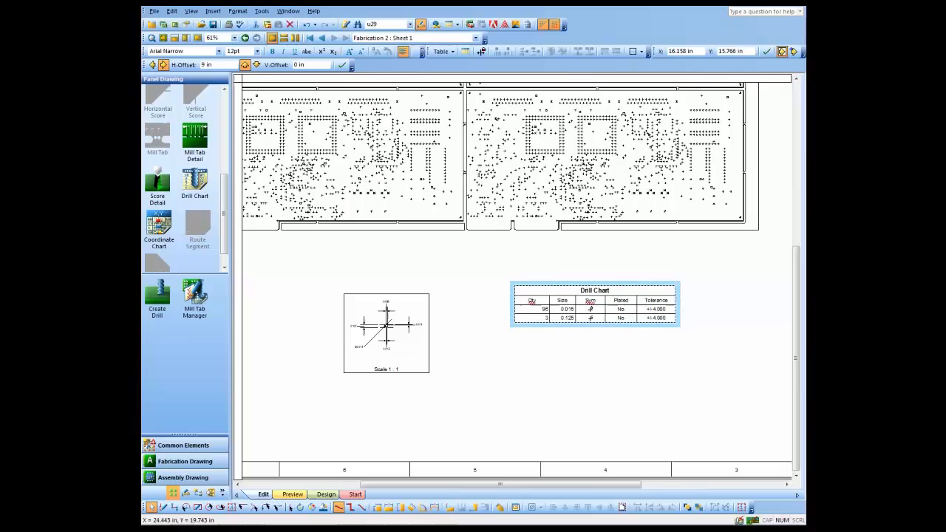
mouse_move(558, 460)
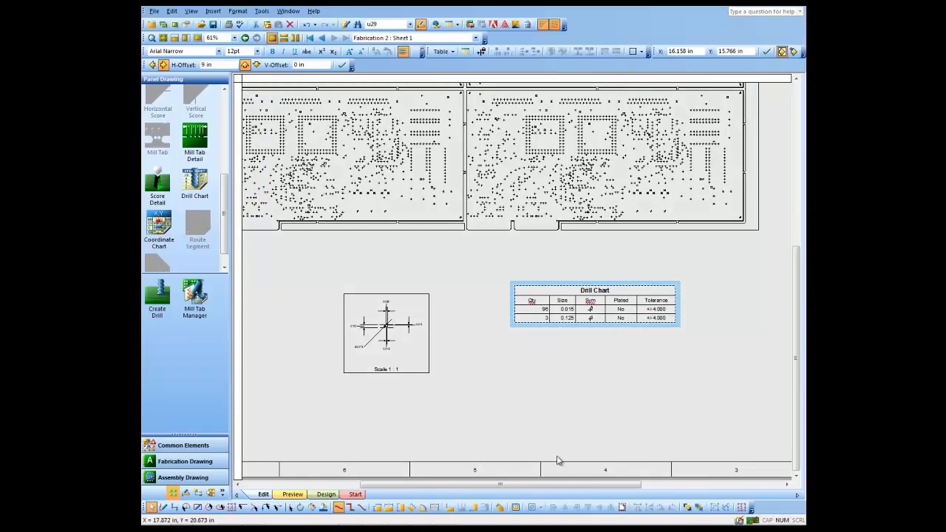
- Place the Fabrication Notes block (material, thickness, holes, solder mask) right of the panel
scroll("right", 3)
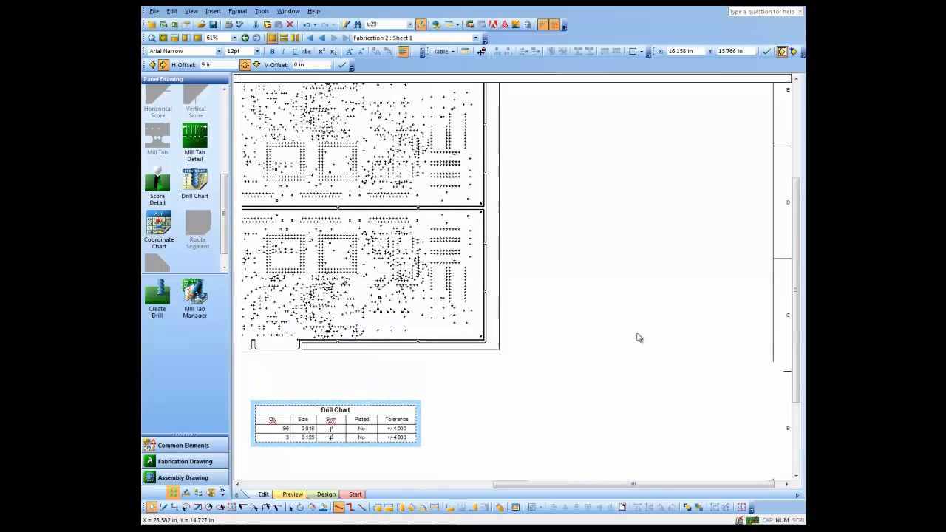
left_click(184, 461)
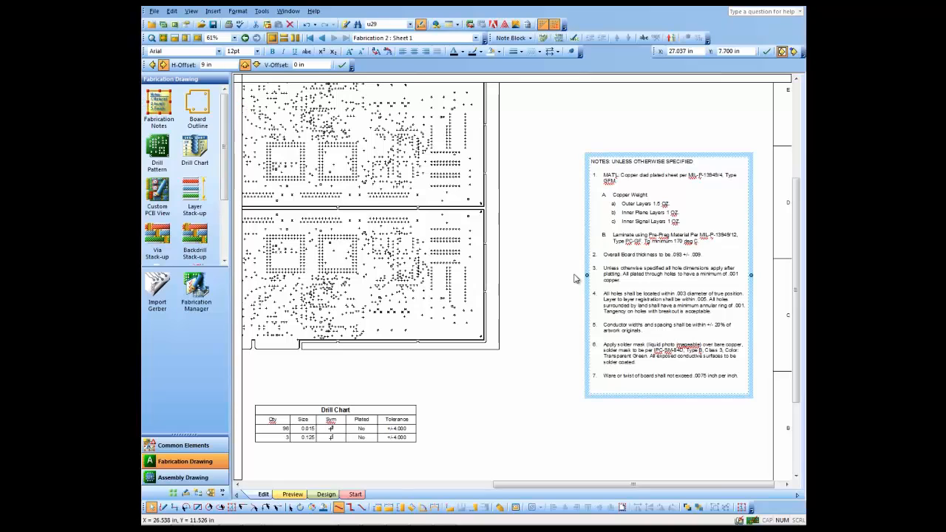
mouse_move(545, 294)
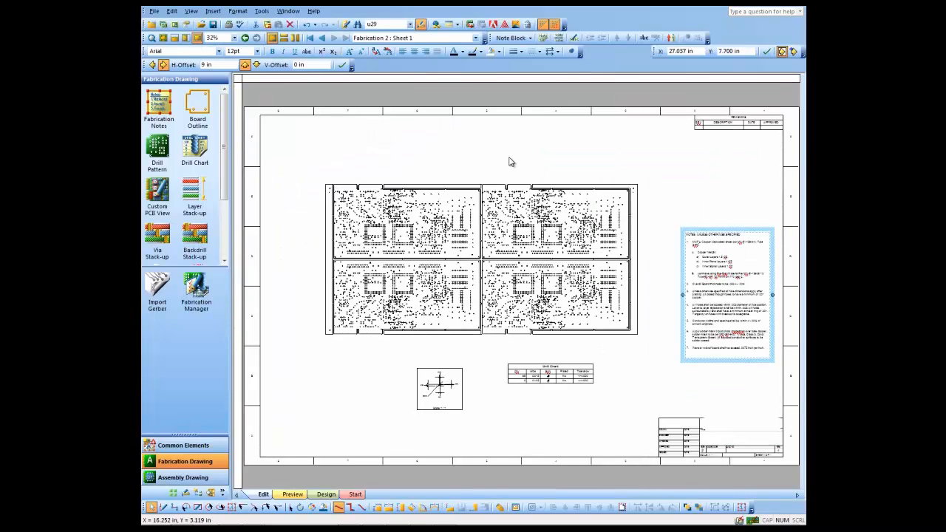
- Place ordinate datum dimensions (0, -0.250, 1.571, 1.700) along the panel's left and bottom edges
left_click(407, 296)
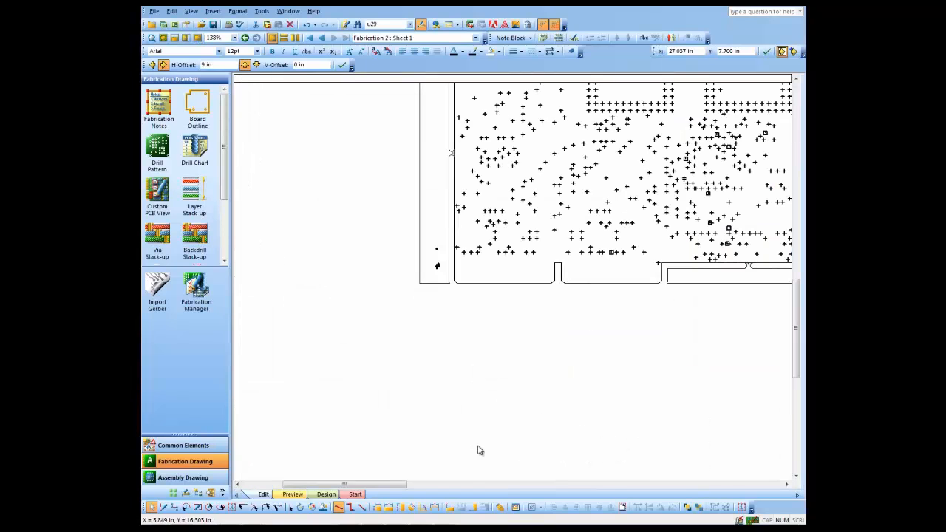
left_click(451, 507)
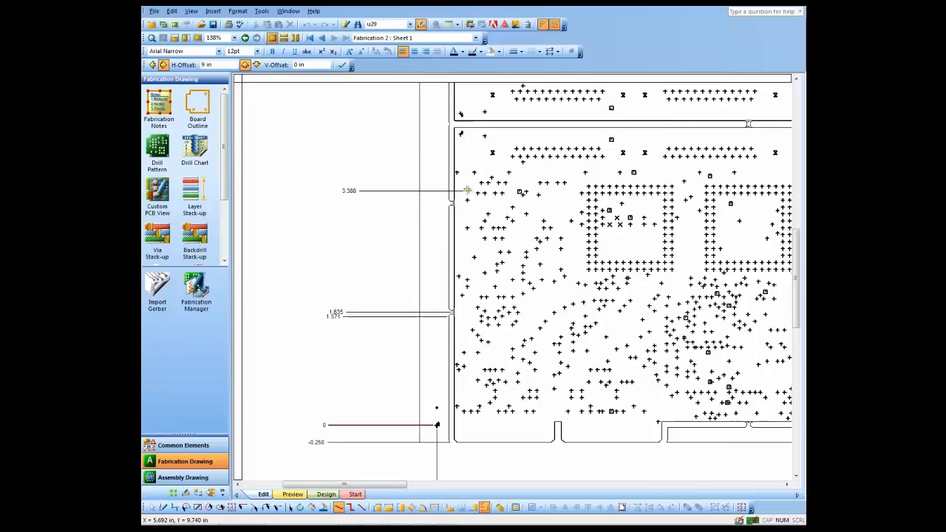
scroll("down", 3)
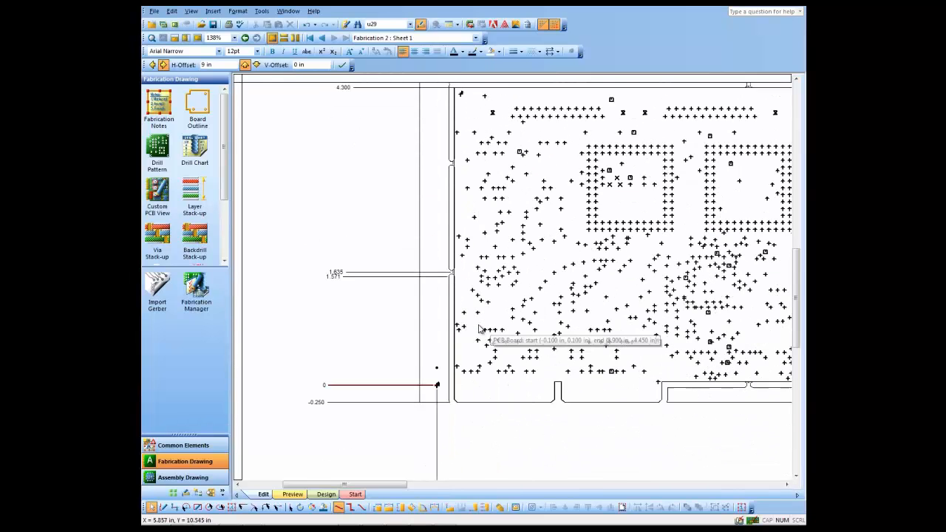
scroll("down", 3)
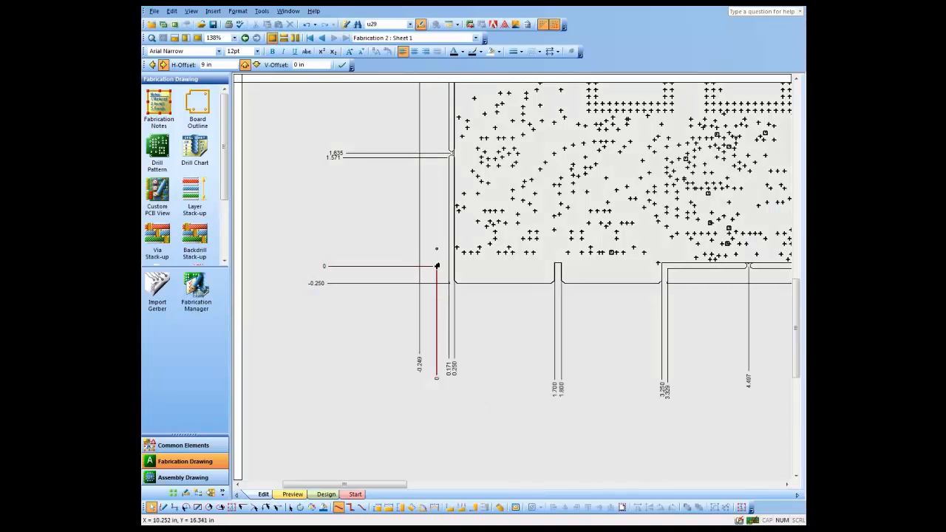
mouse_move(543, 356)
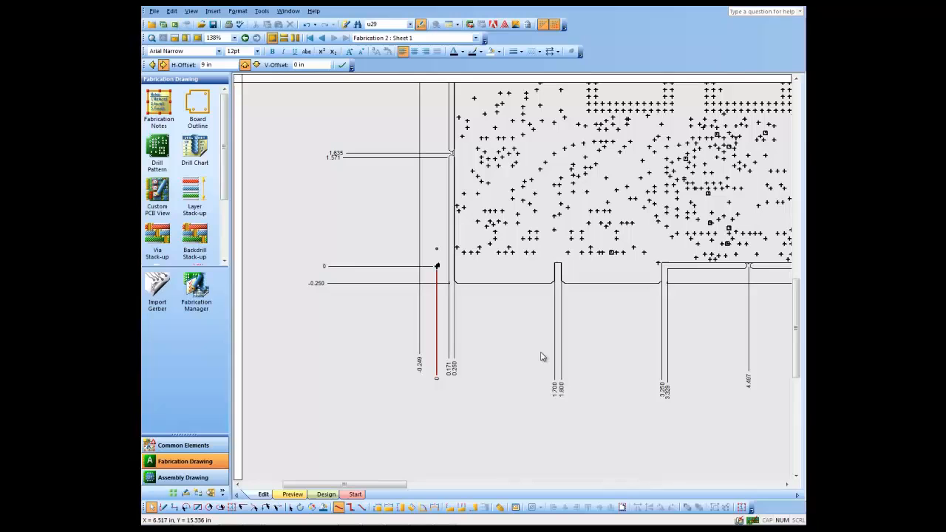
mouse_move(321, 130)
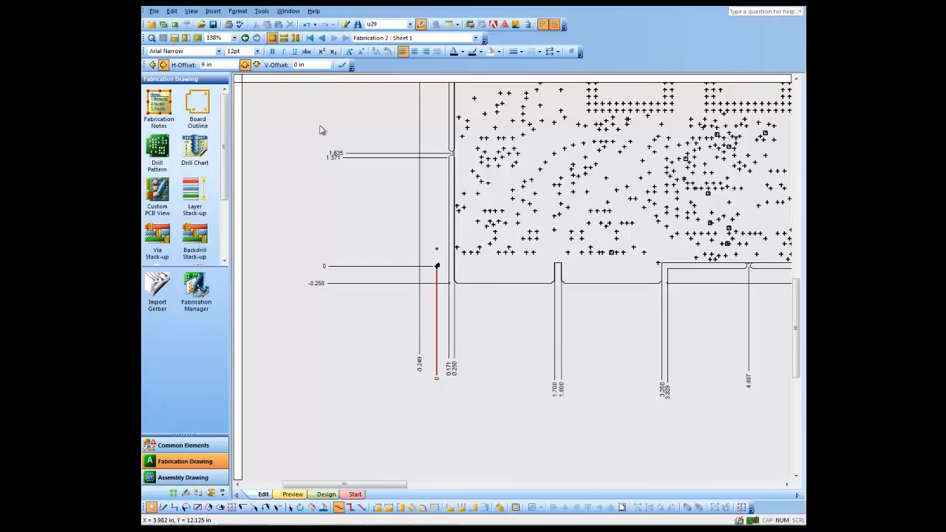